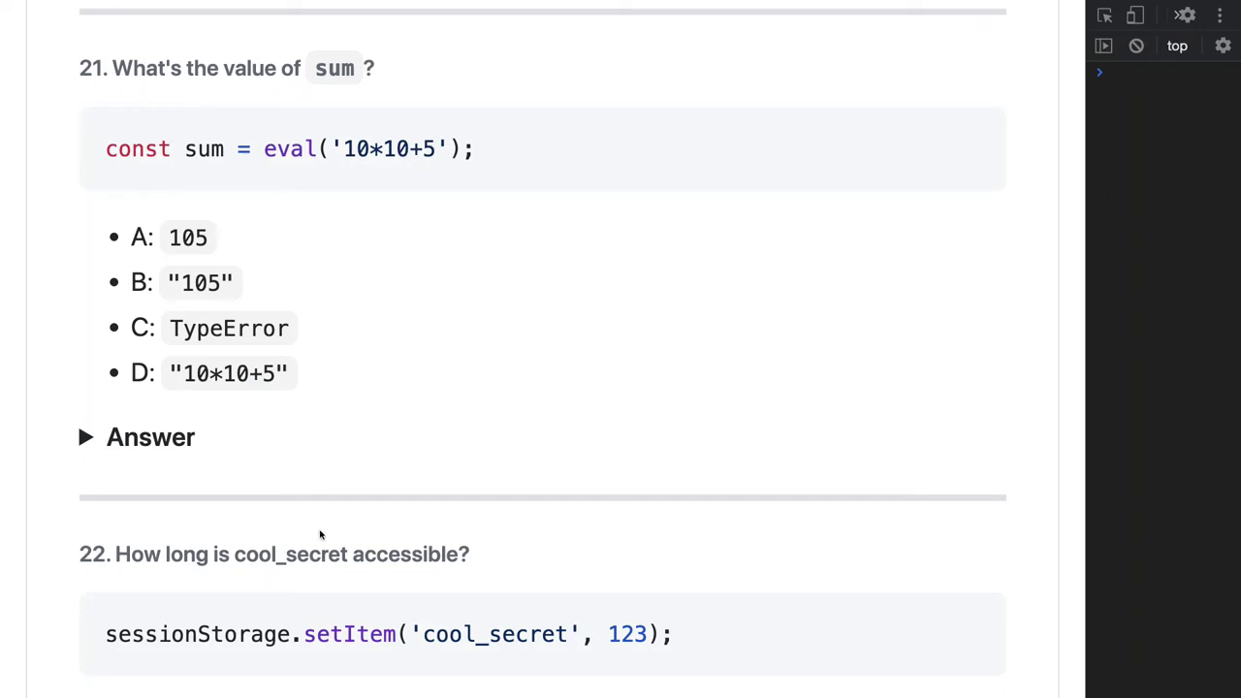
mouse_move(333, 274)
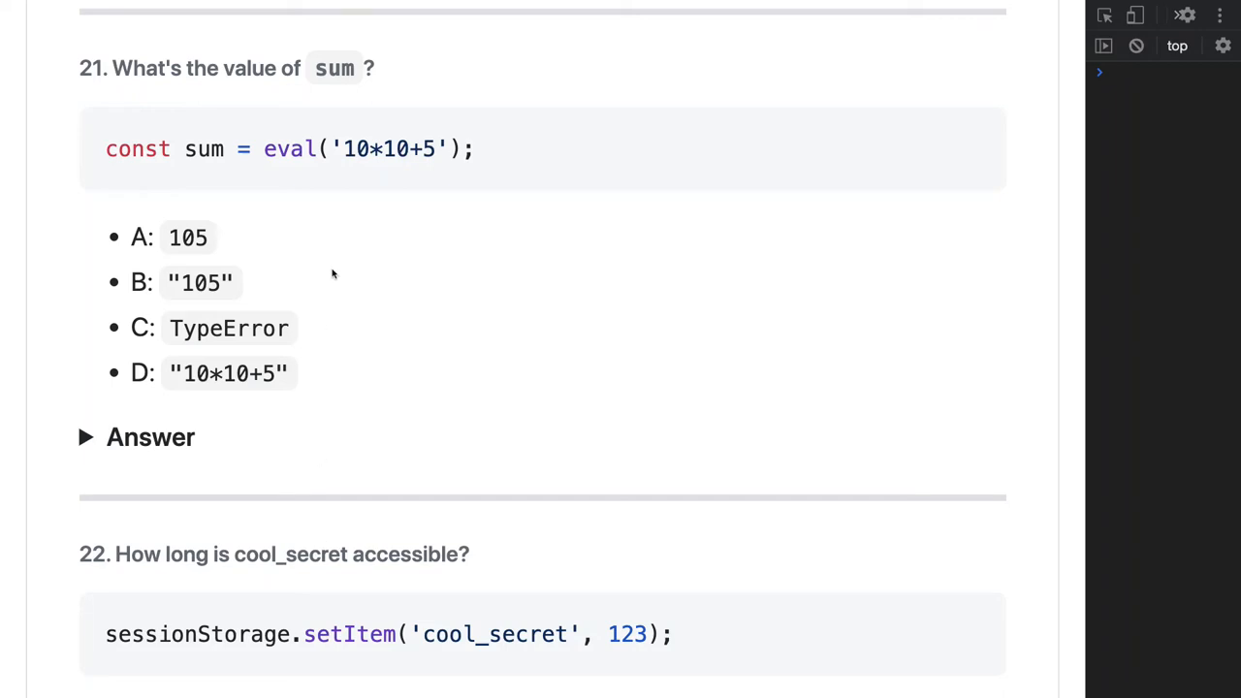
mouse_move(216, 155)
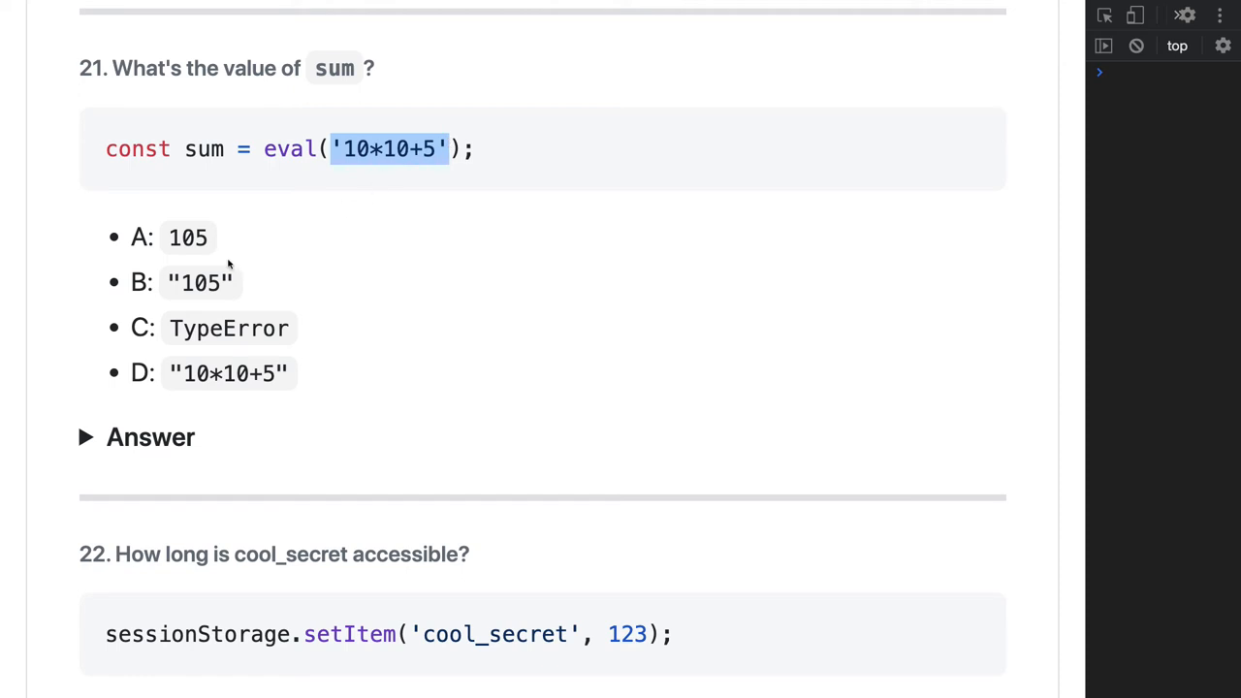
mouse_move(392, 148)
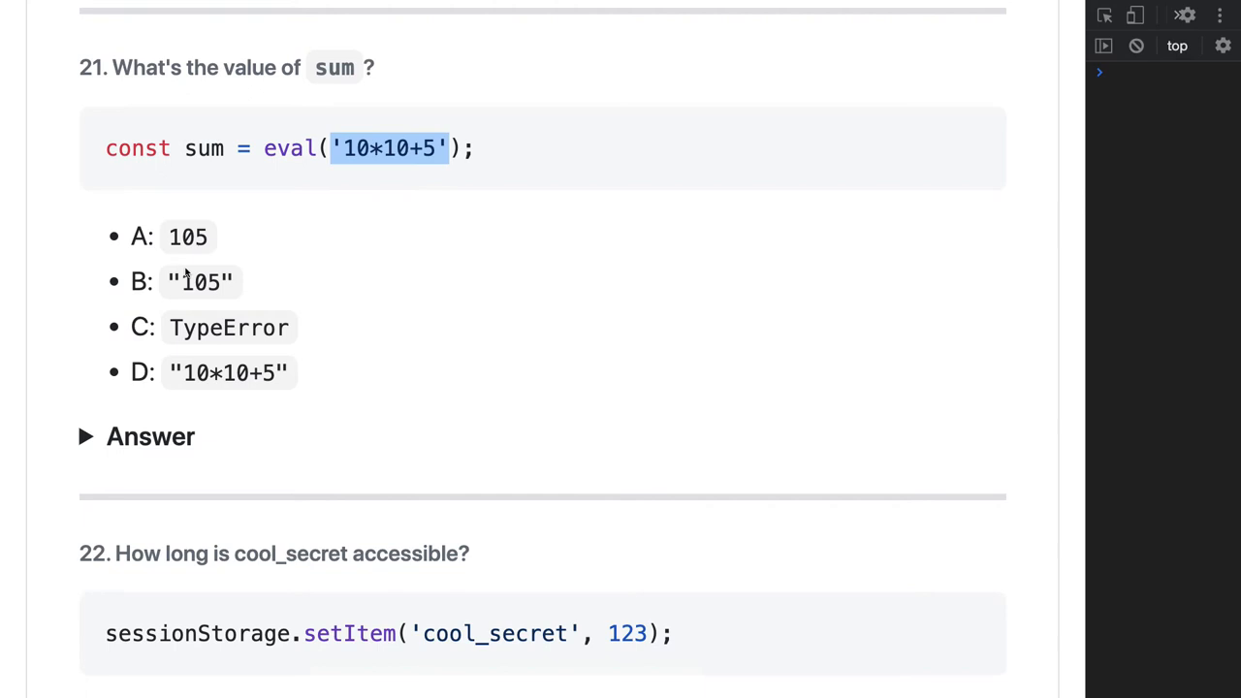
- Scroll past question 21 to reveal question 22's sessionStorage answer B
scroll(down, 3)
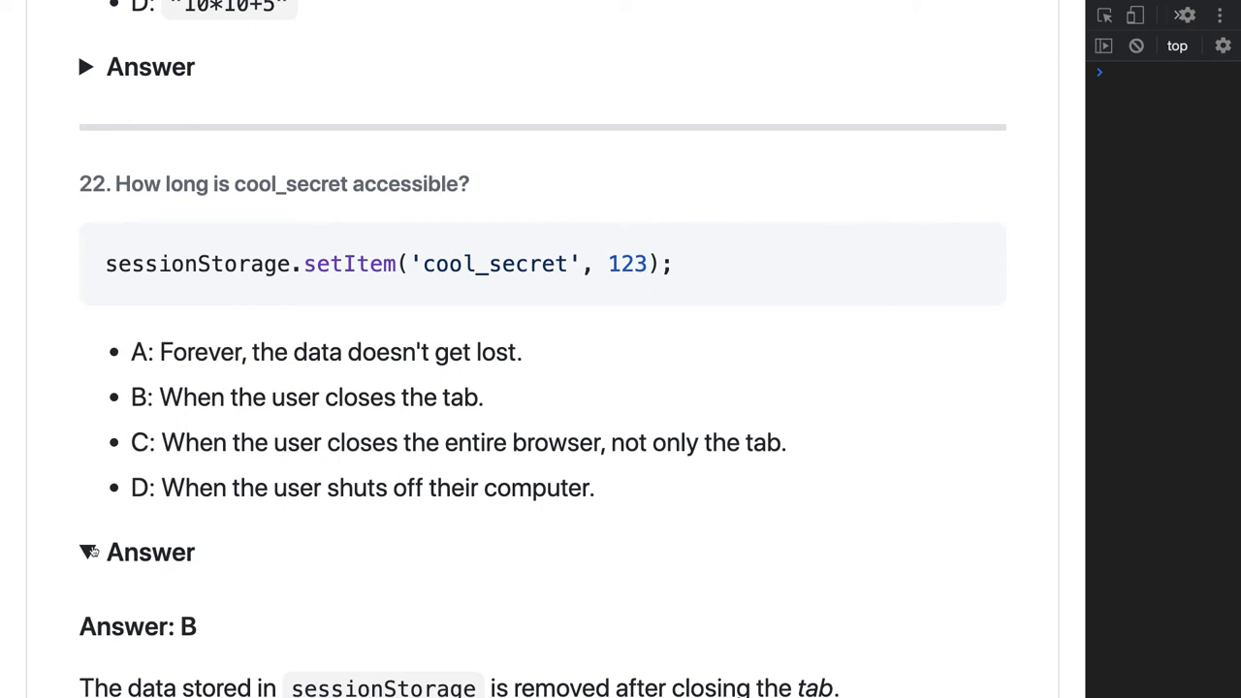
- Scroll through question 23, highlighting its first var num declaration
scroll(down, 3)
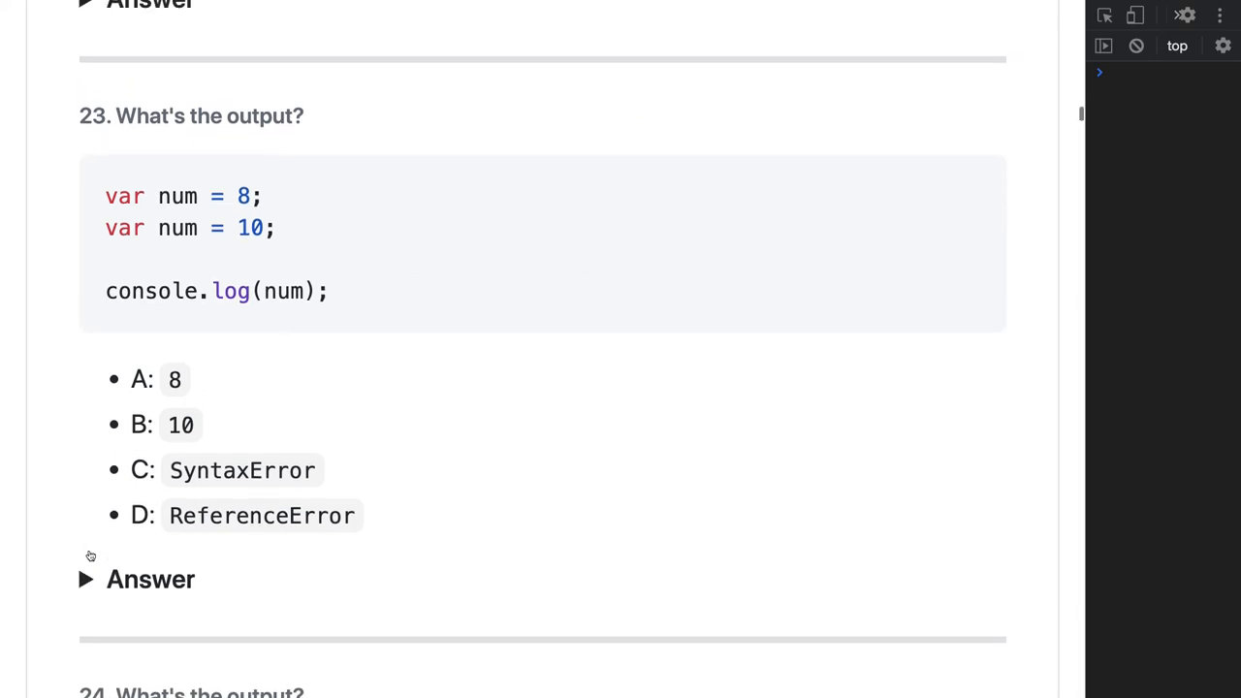
double_click(179, 196)
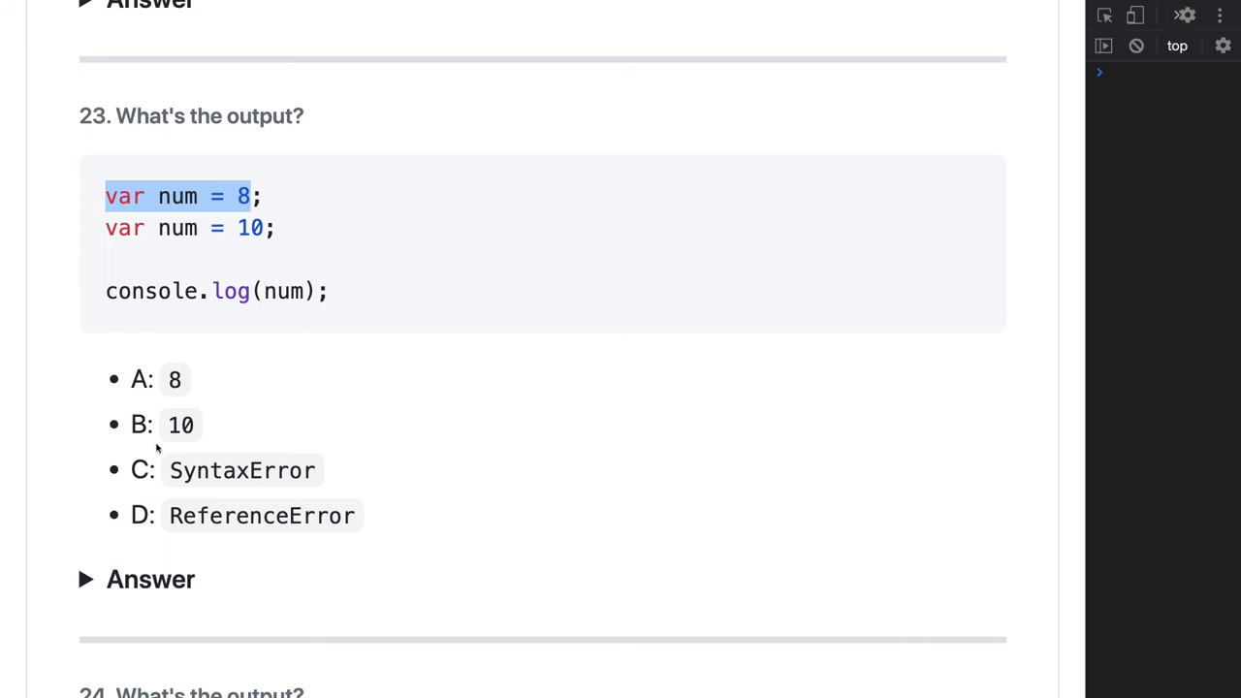
scroll(down, 3)
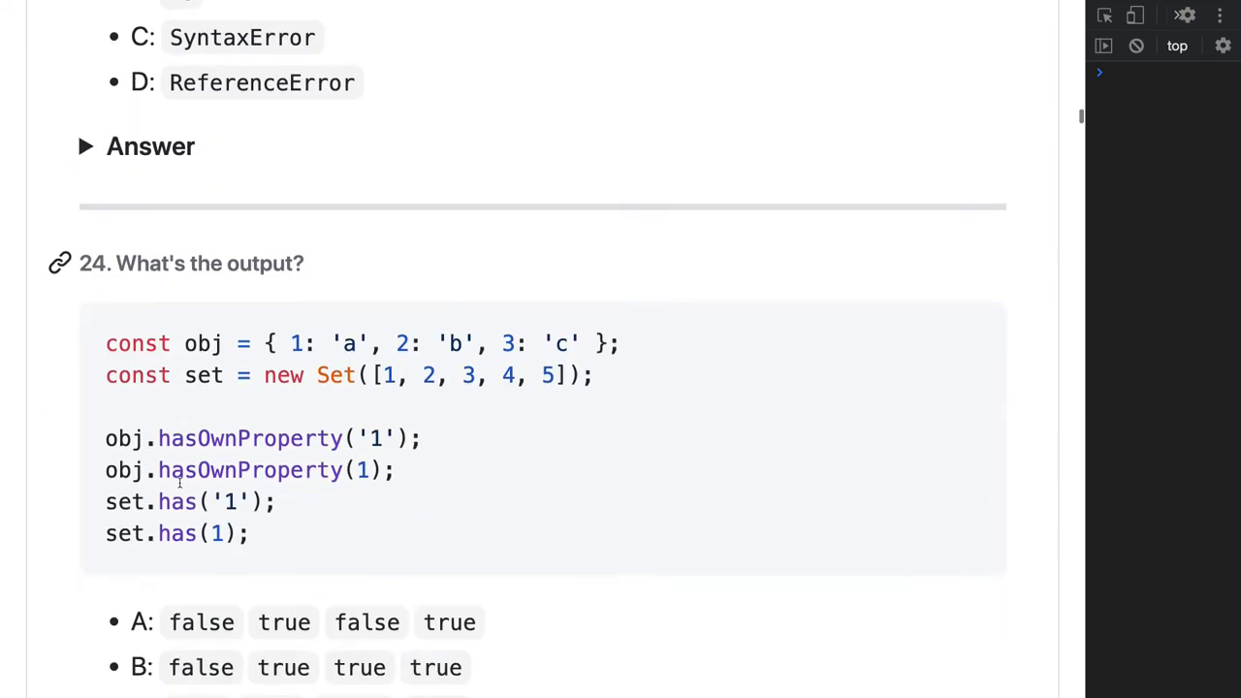
scroll(down, 3)
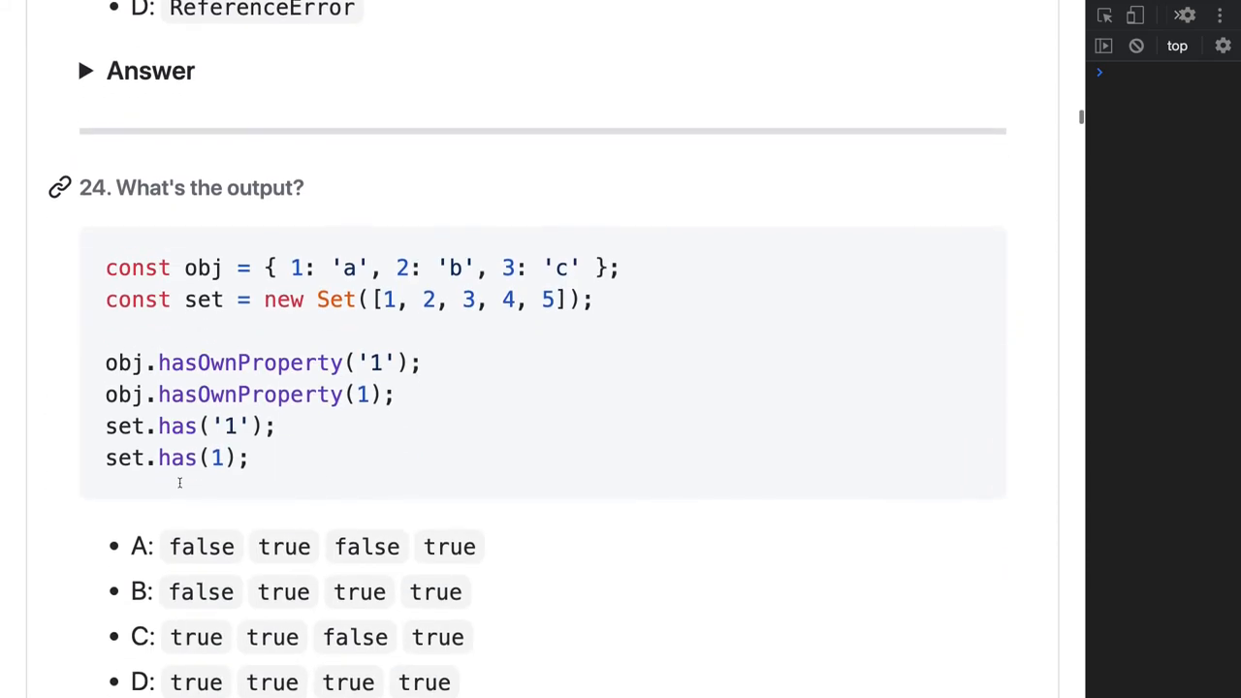
scroll(down, 3)
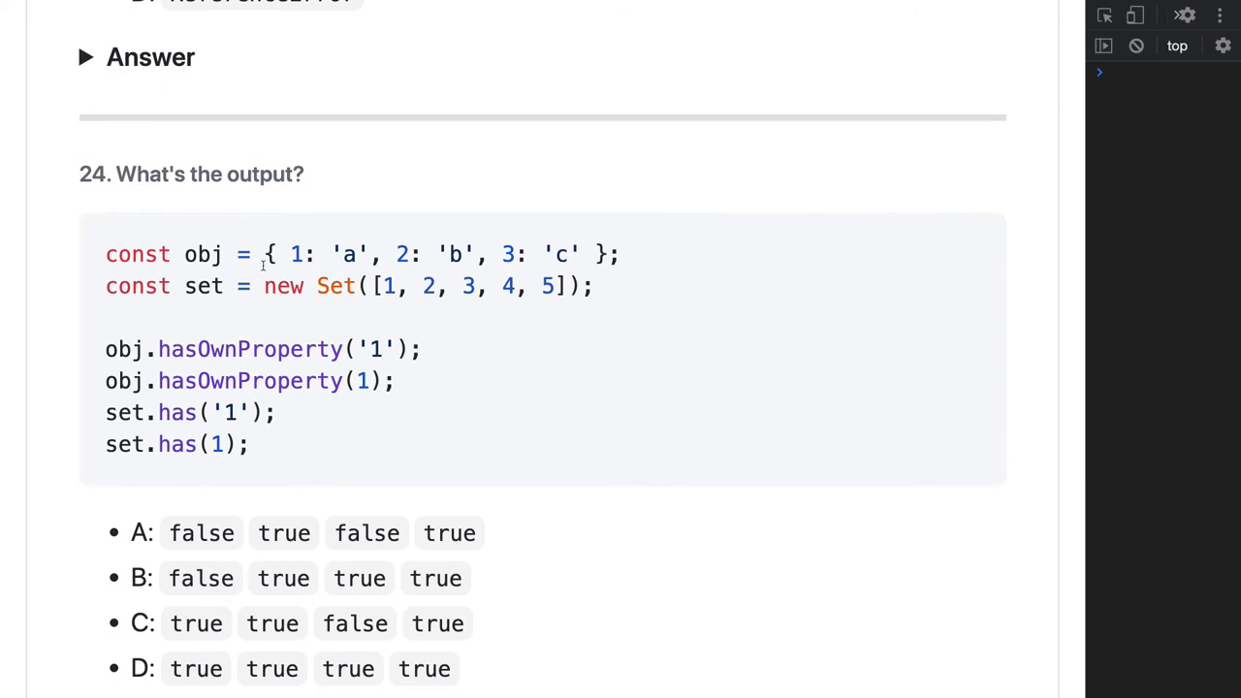
- Highlight question 24's 1: 'a' object entry and the set's has(1) call
drag(267, 254, 611, 254)
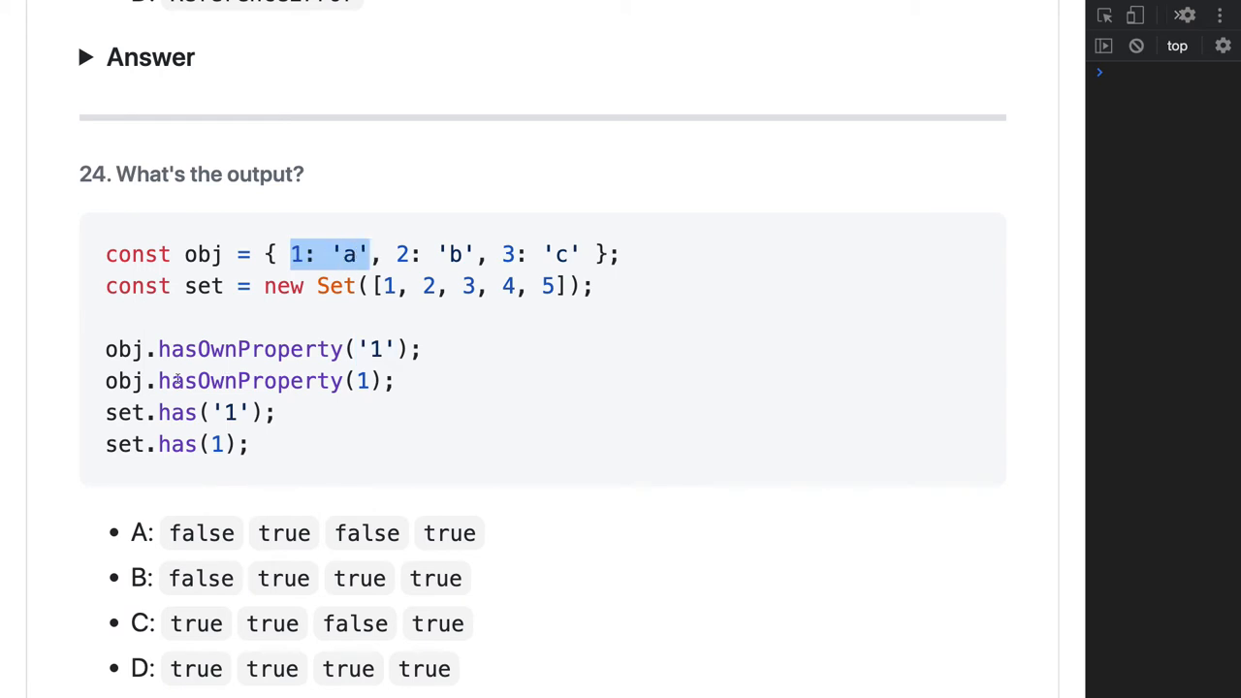
double_click(249, 381)
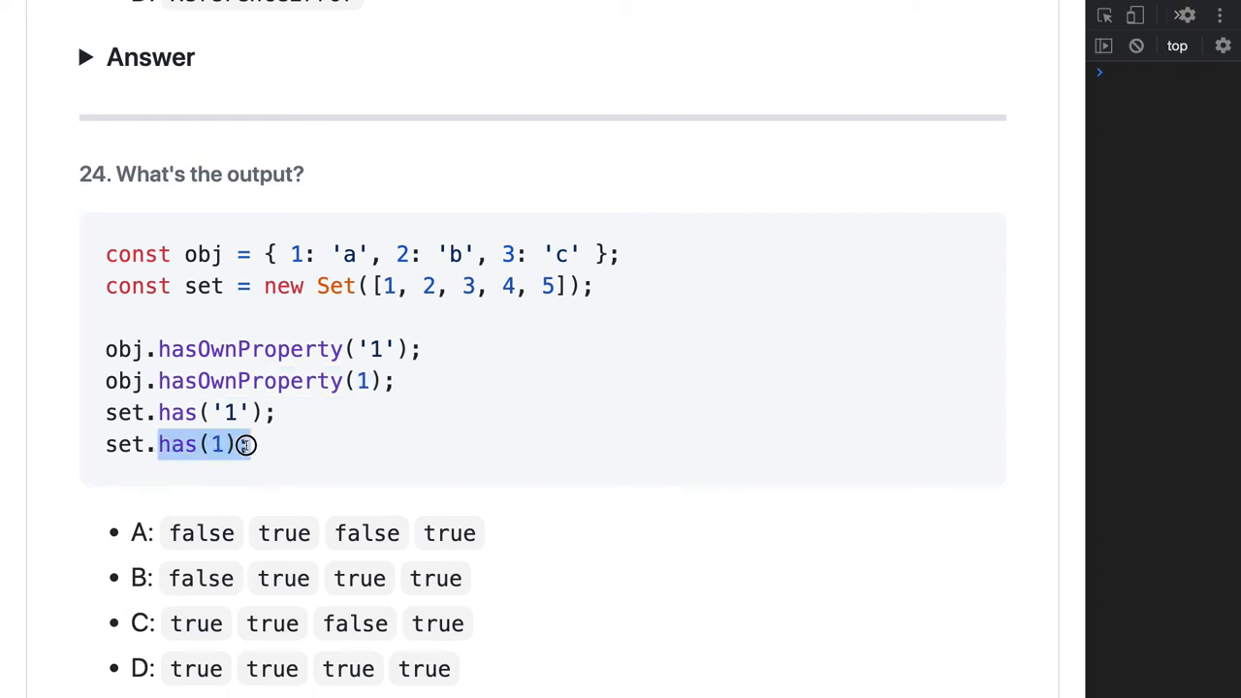
scroll(down, 3)
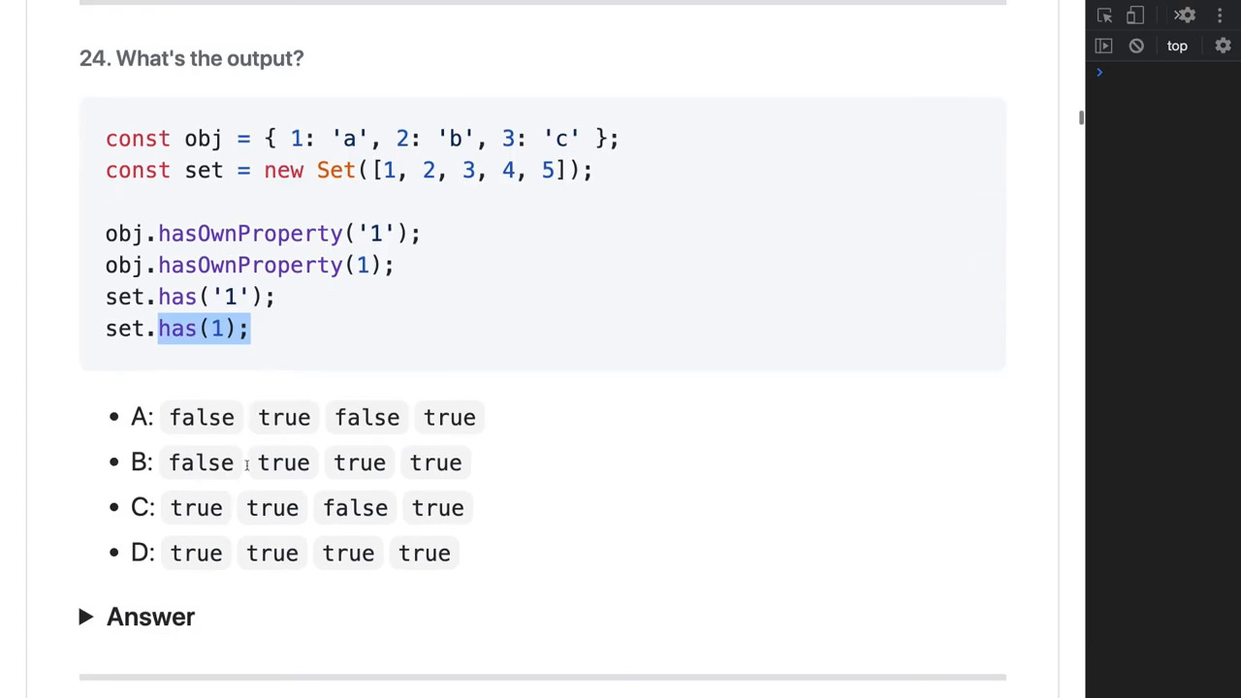
- Read question 25's answer C, highlight a: 'one', and continue to question 26
scroll(down, 3)
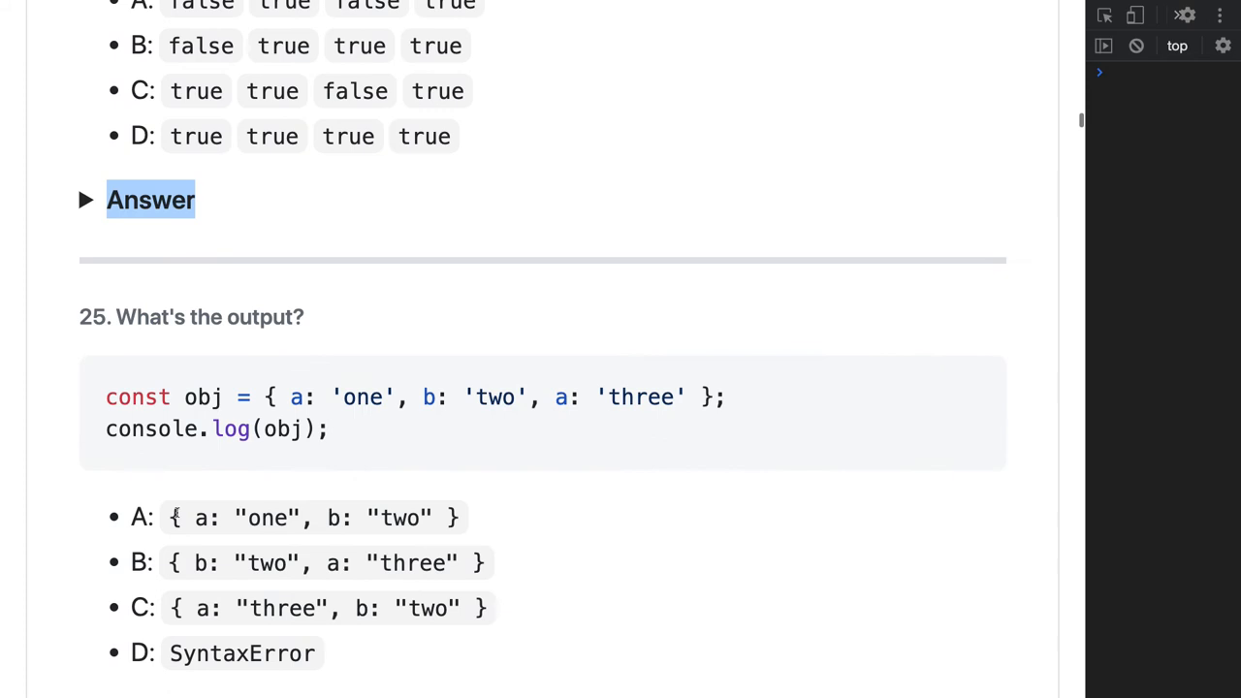
scroll(down, 3)
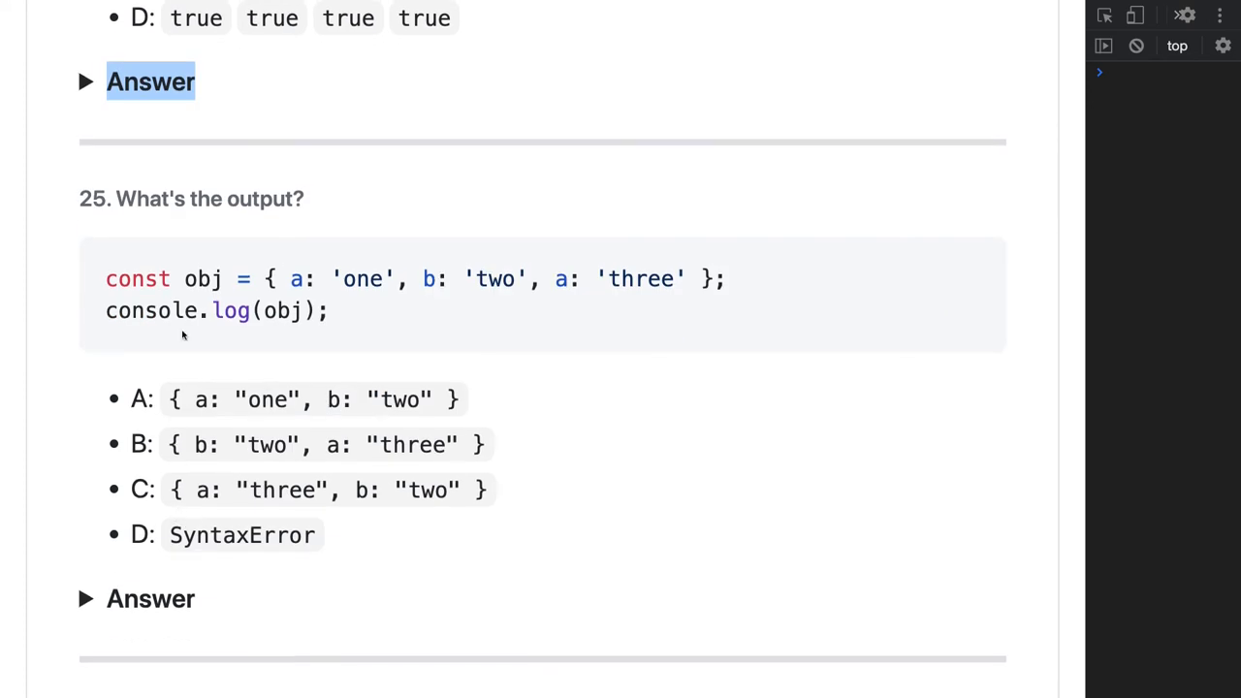
mouse_move(567, 279)
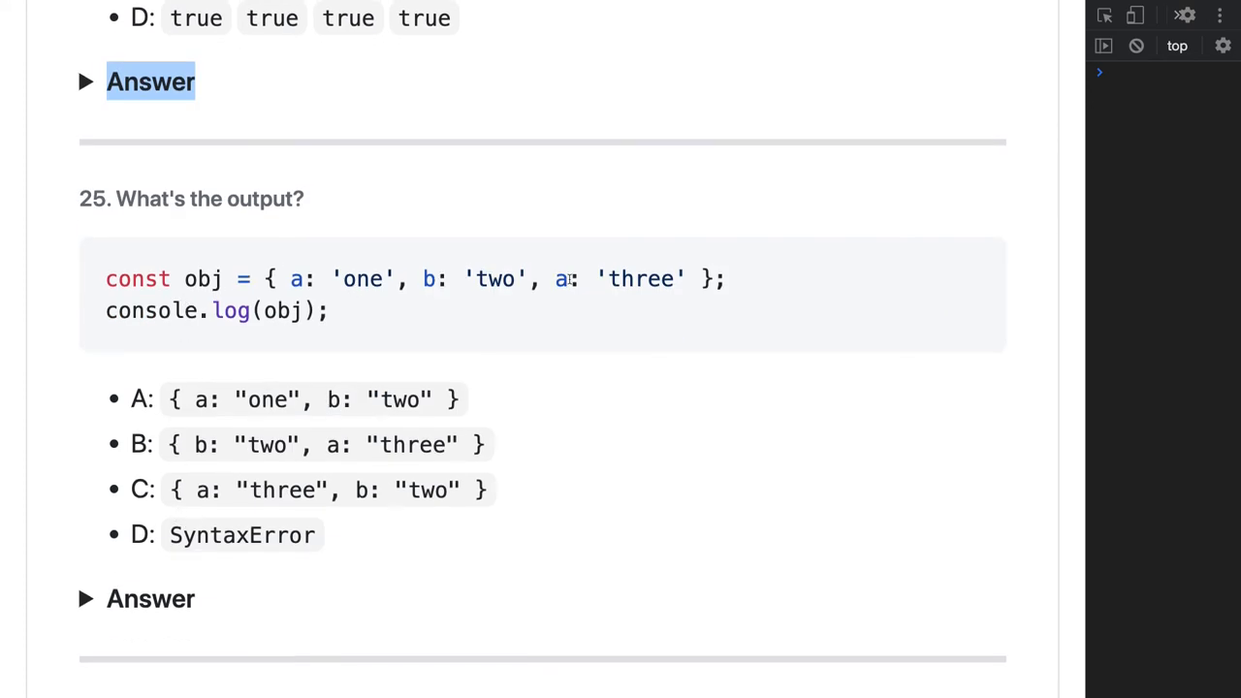
mouse_move(465, 355)
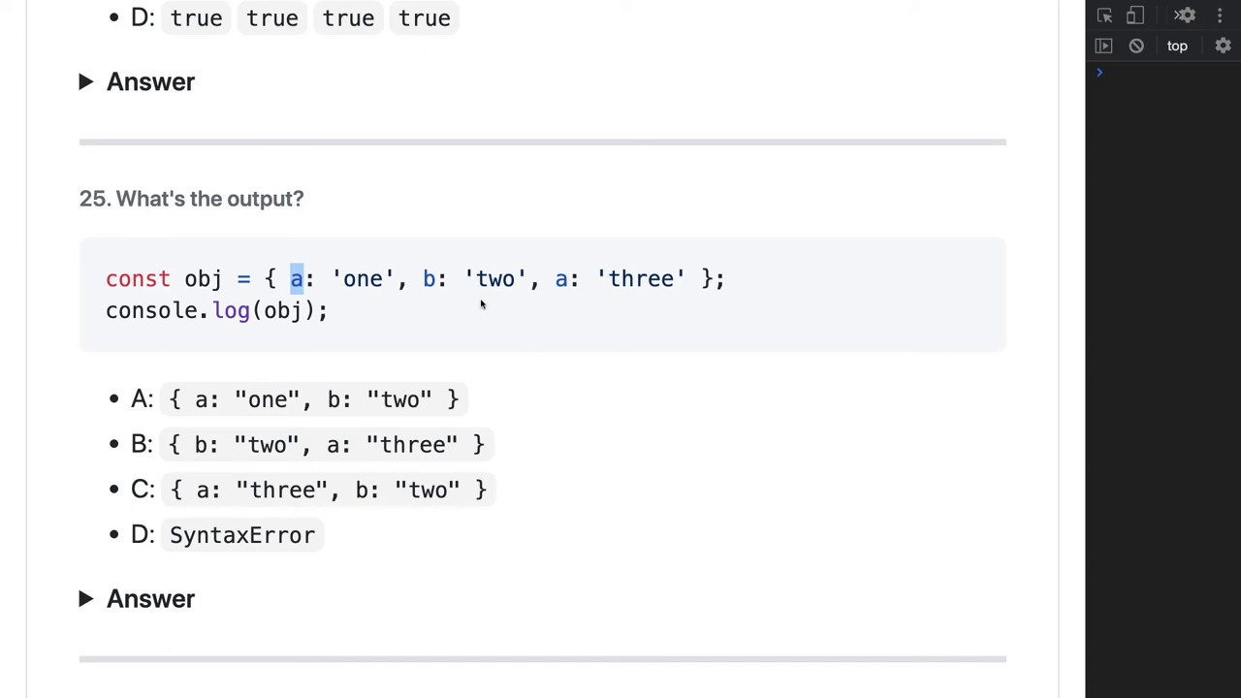
mouse_move(525, 315)
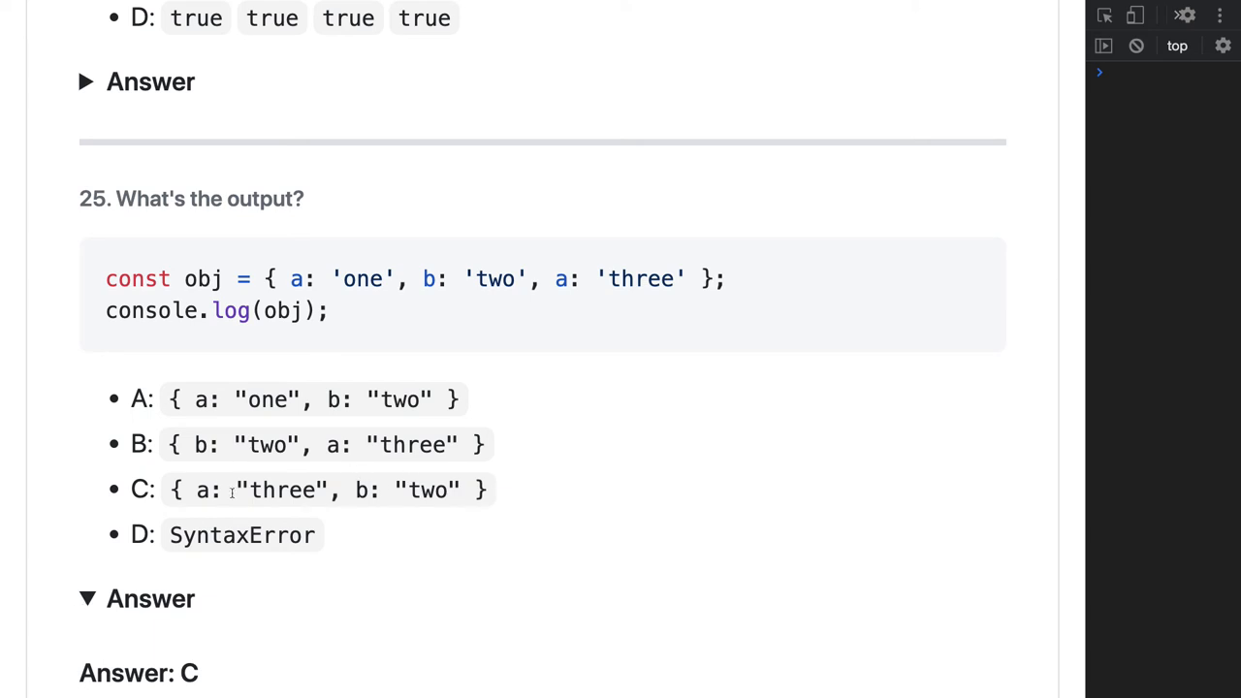
scroll(down, 3)
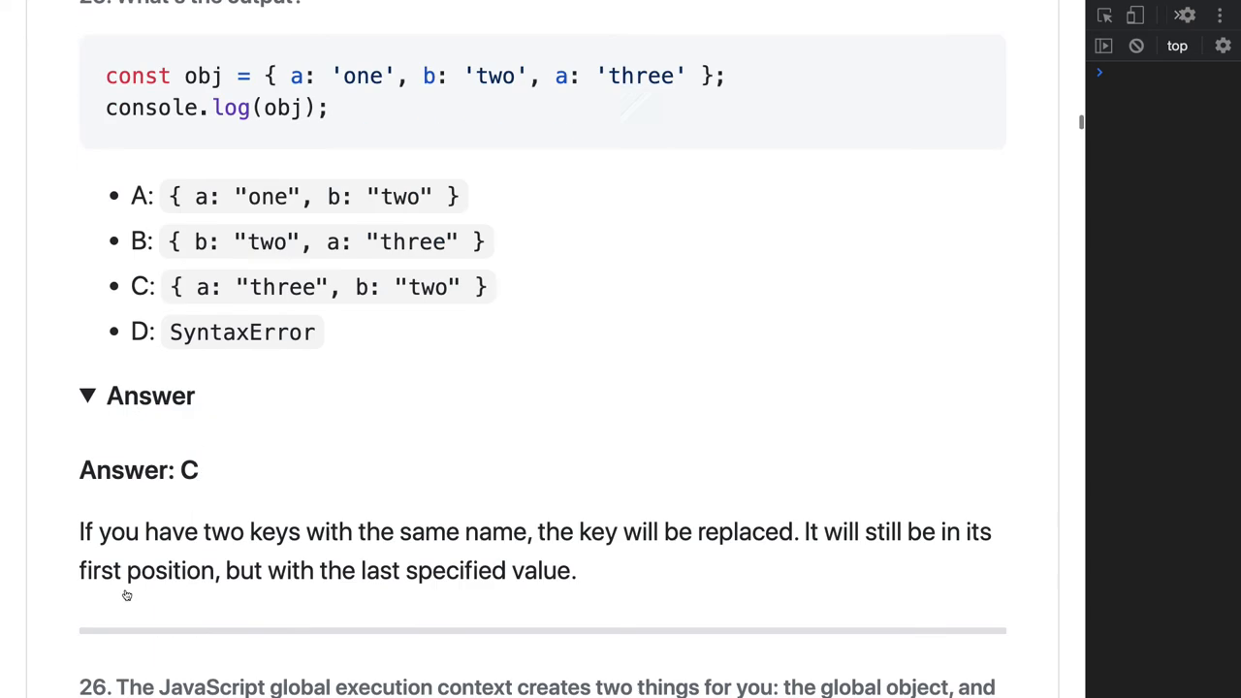
scroll(down, 3)
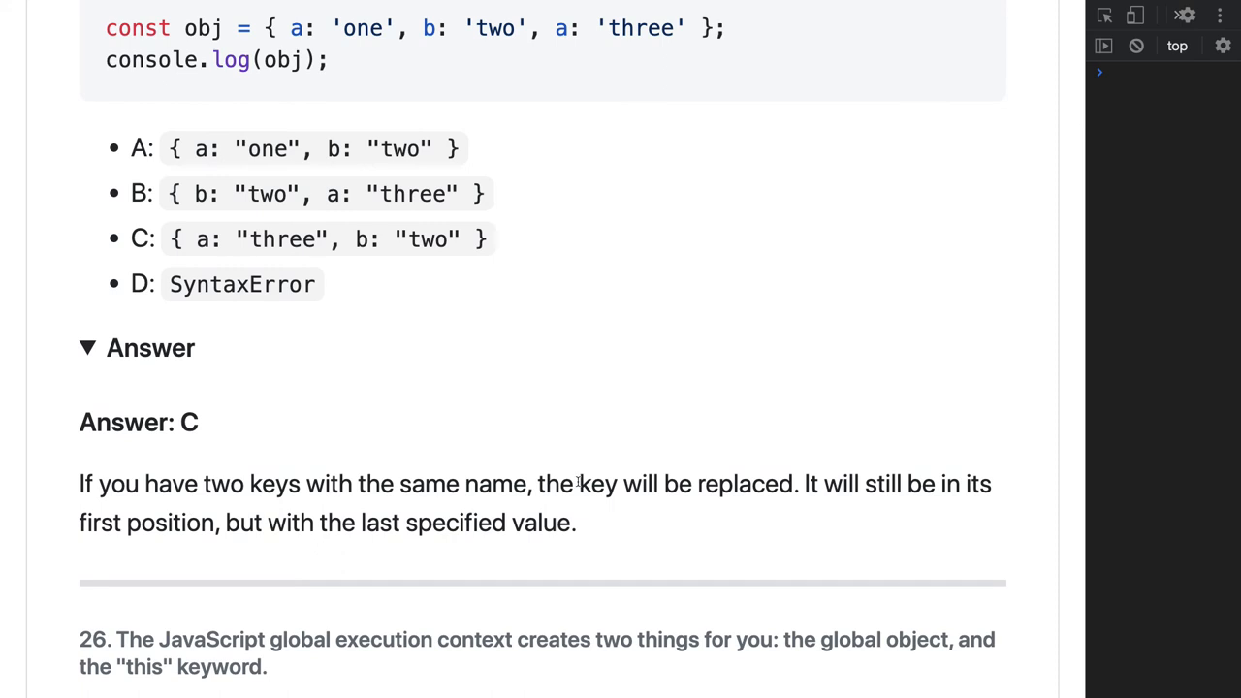
mouse_move(613, 487)
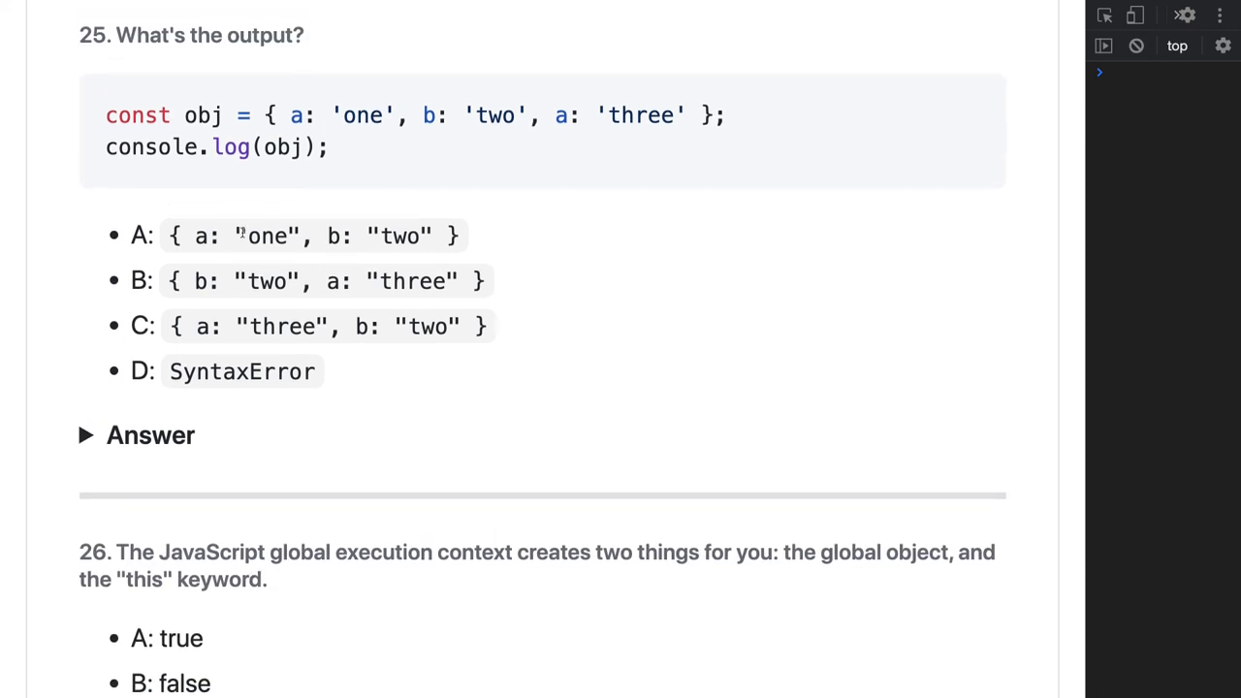
drag(289, 115, 400, 116)
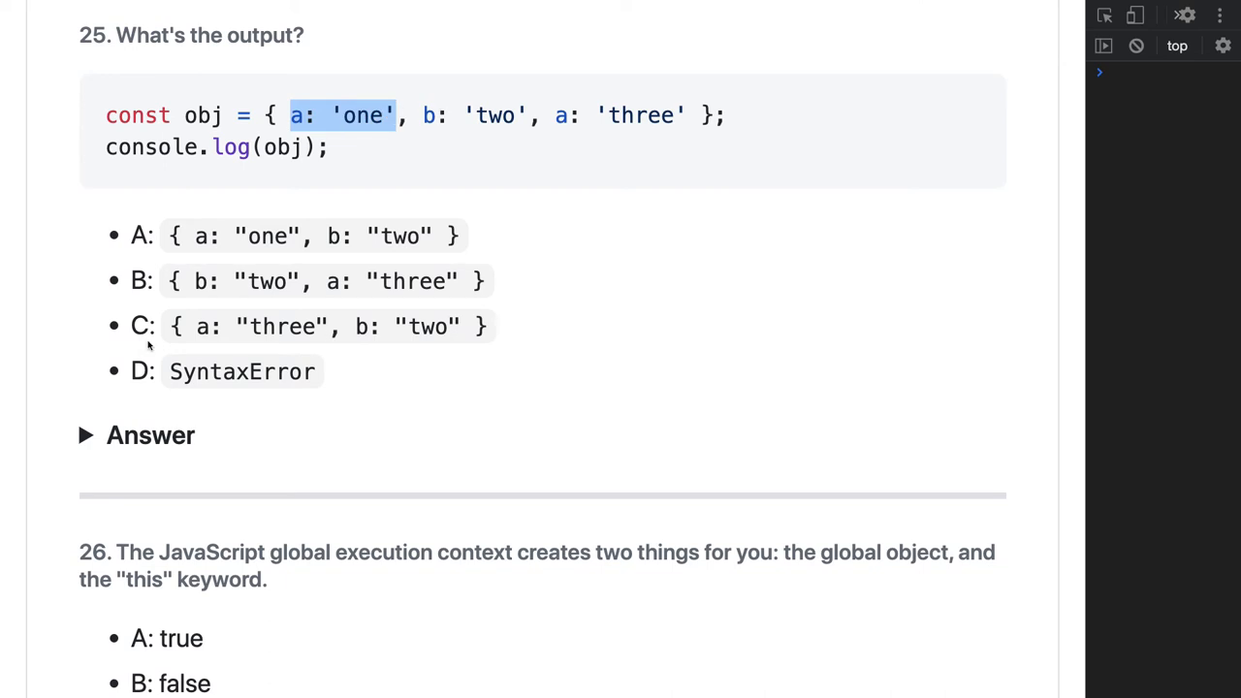
scroll(down, 3)
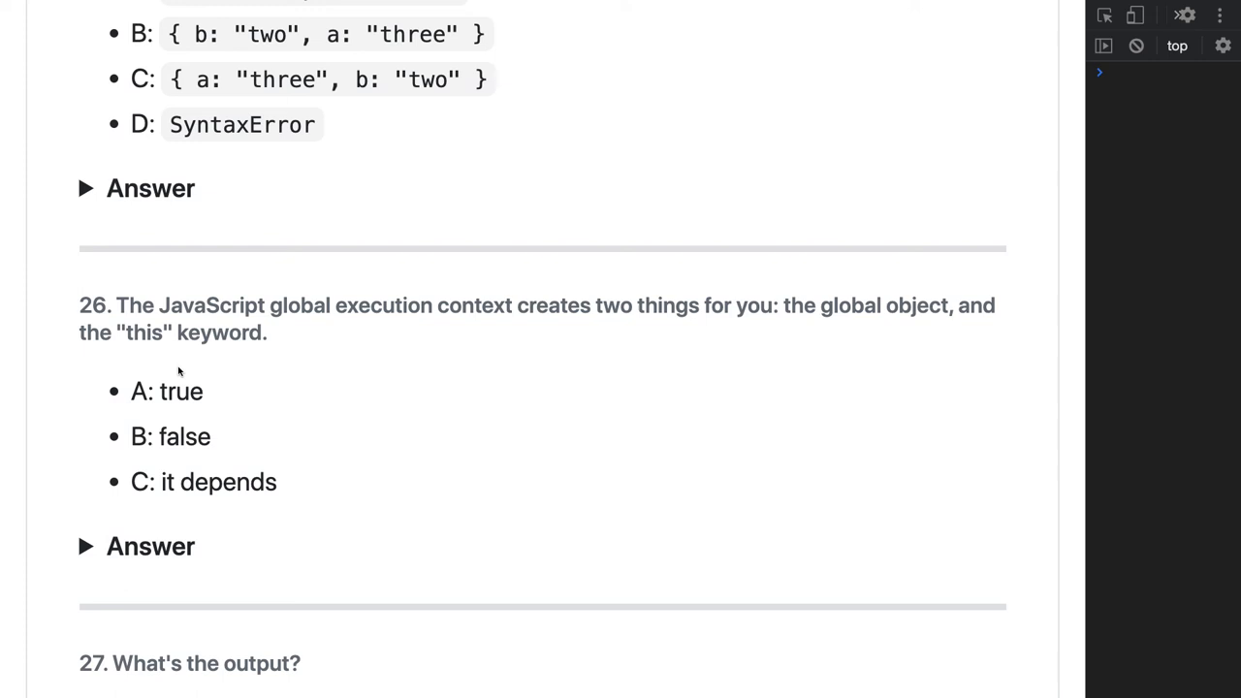
- Scroll past question 26 and question 27's continue loop to question 28
scroll(down, 3)
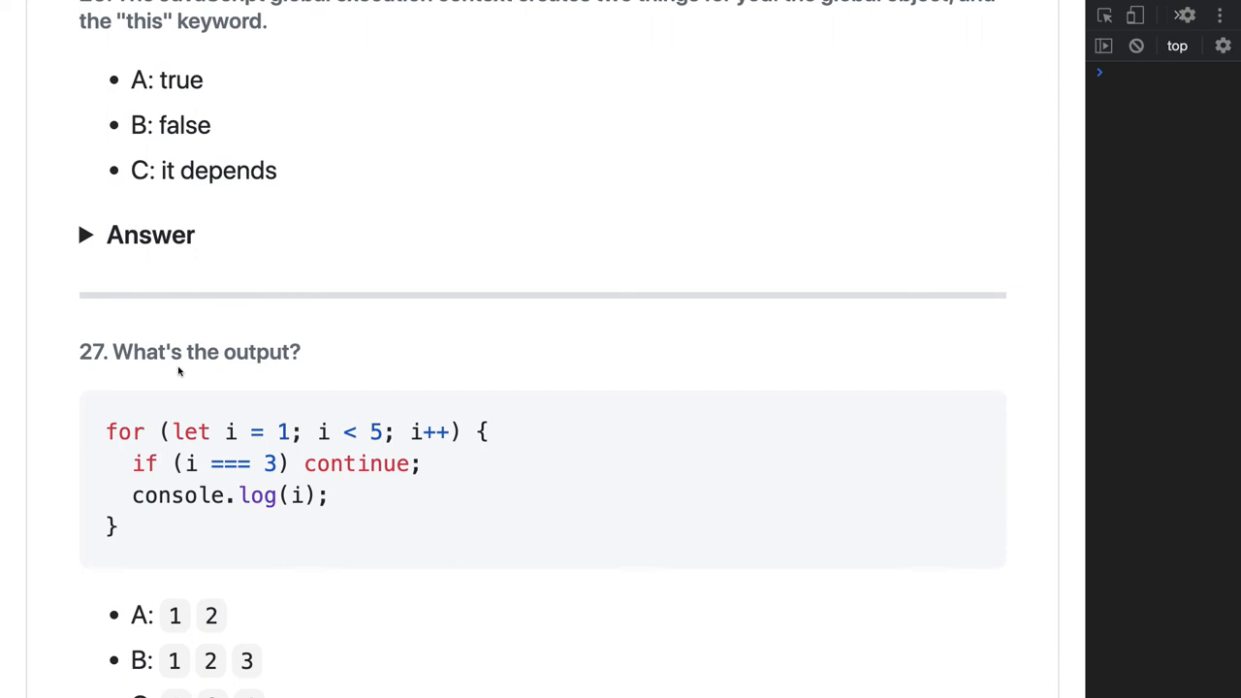
scroll(down, 3)
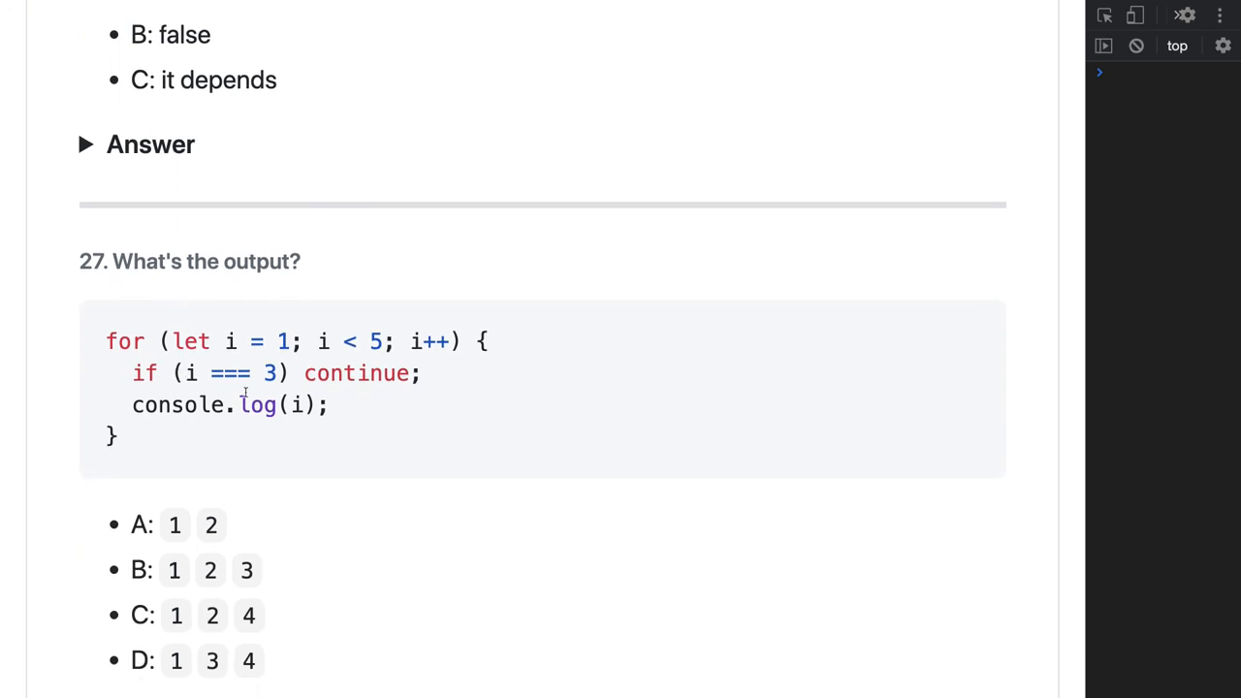
scroll(down, 3)
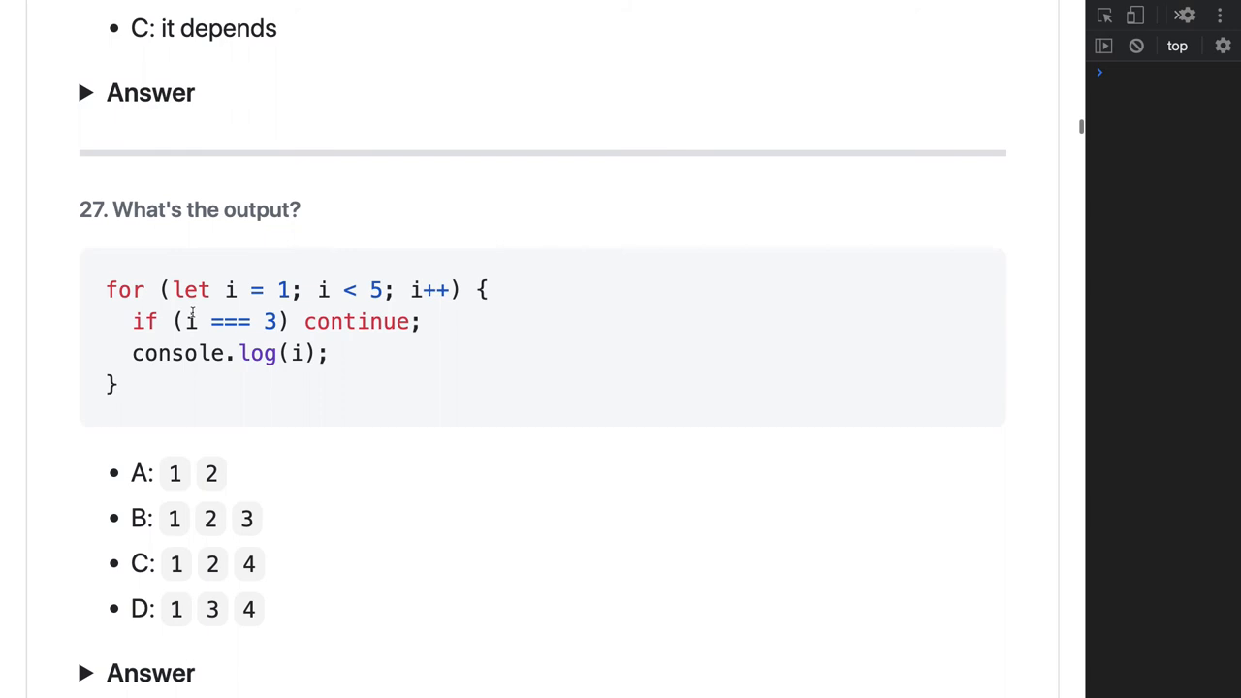
scroll(down, 3)
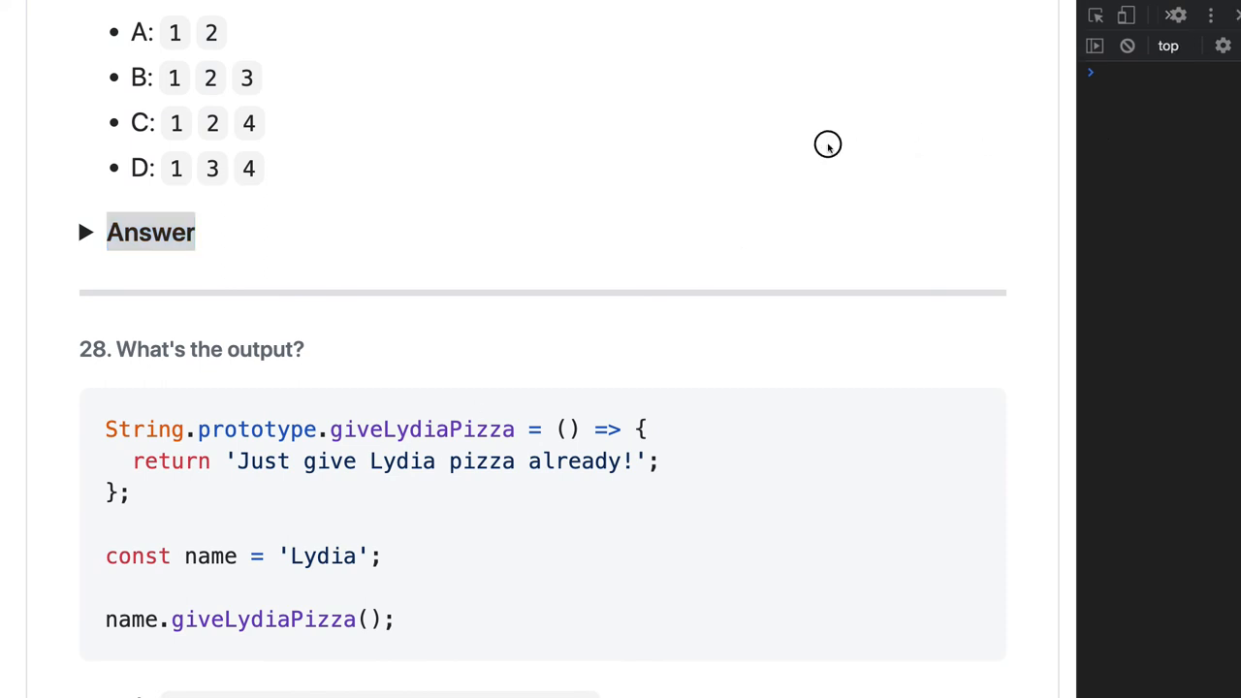
- Scroll back up slightly to show question 28's four answer options
scroll(up, 3)
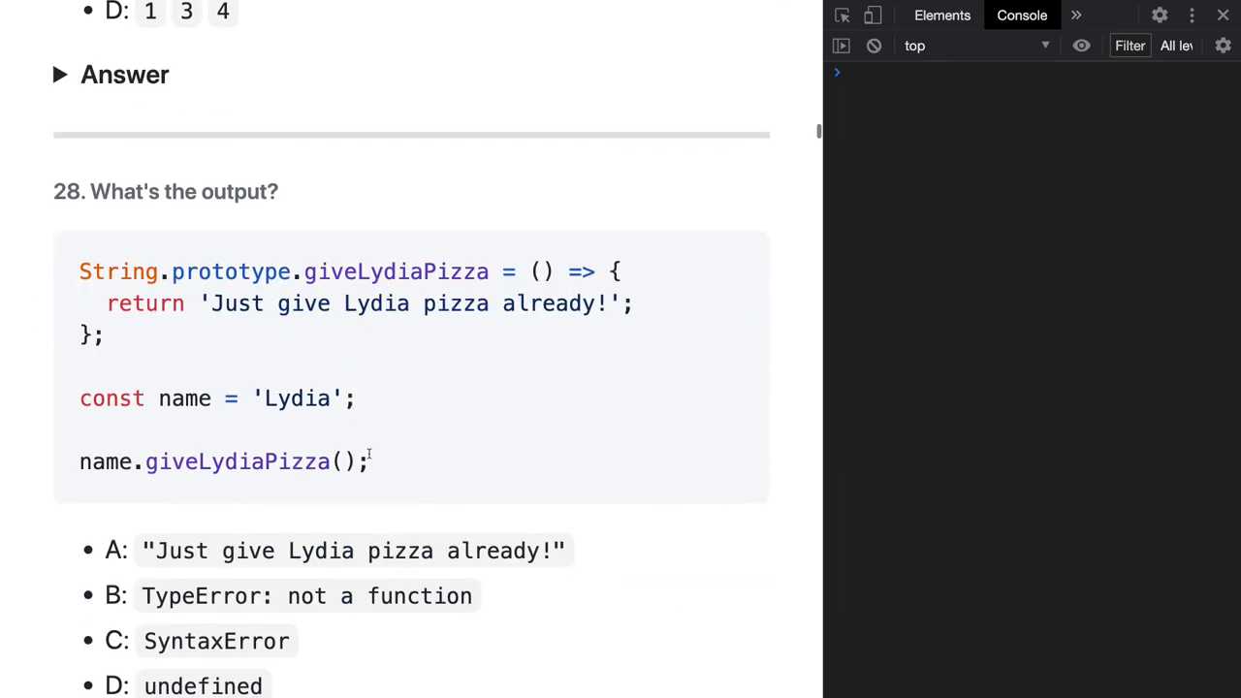
- Run question 28's giveLydiaPizza code in the console as name4, returning the pizza string
drag(80, 272, 369, 462)
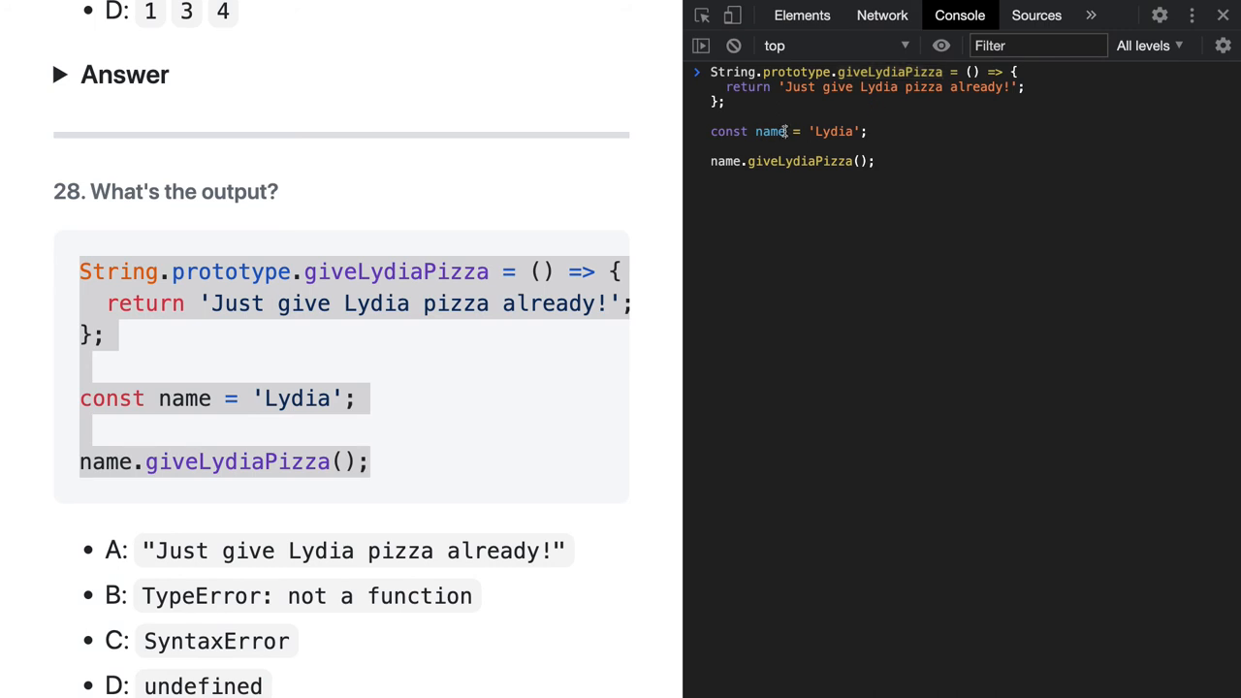
text(4)
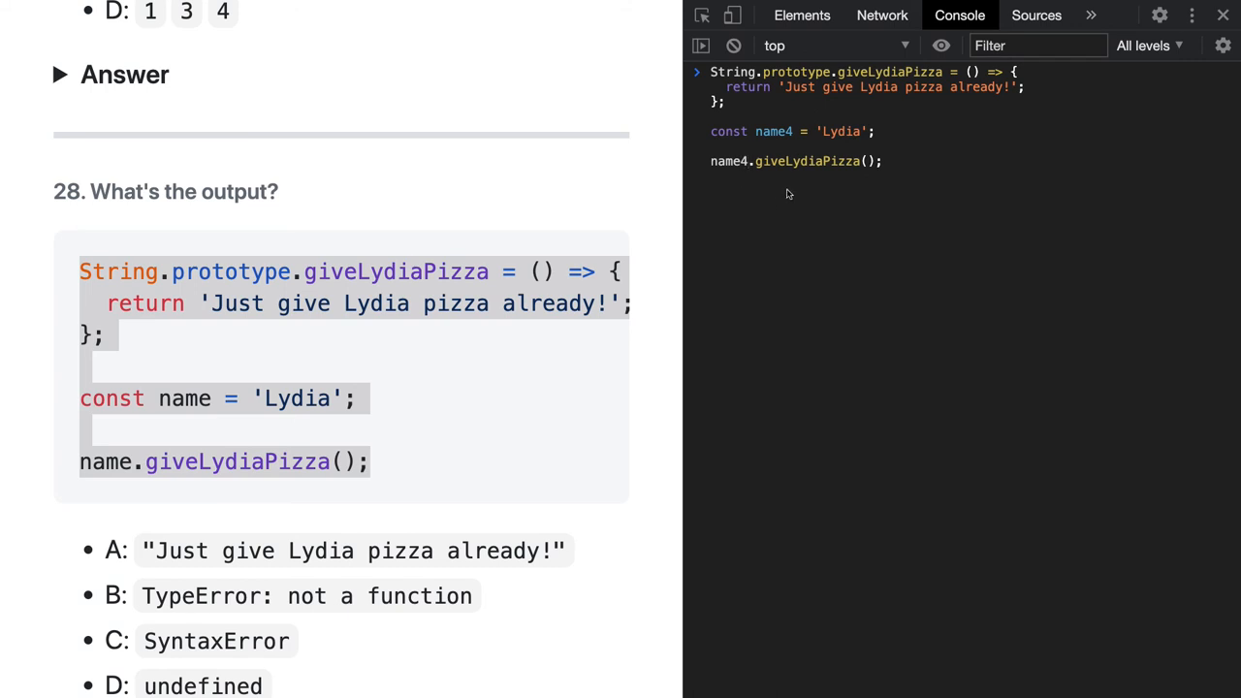
key(Enter)
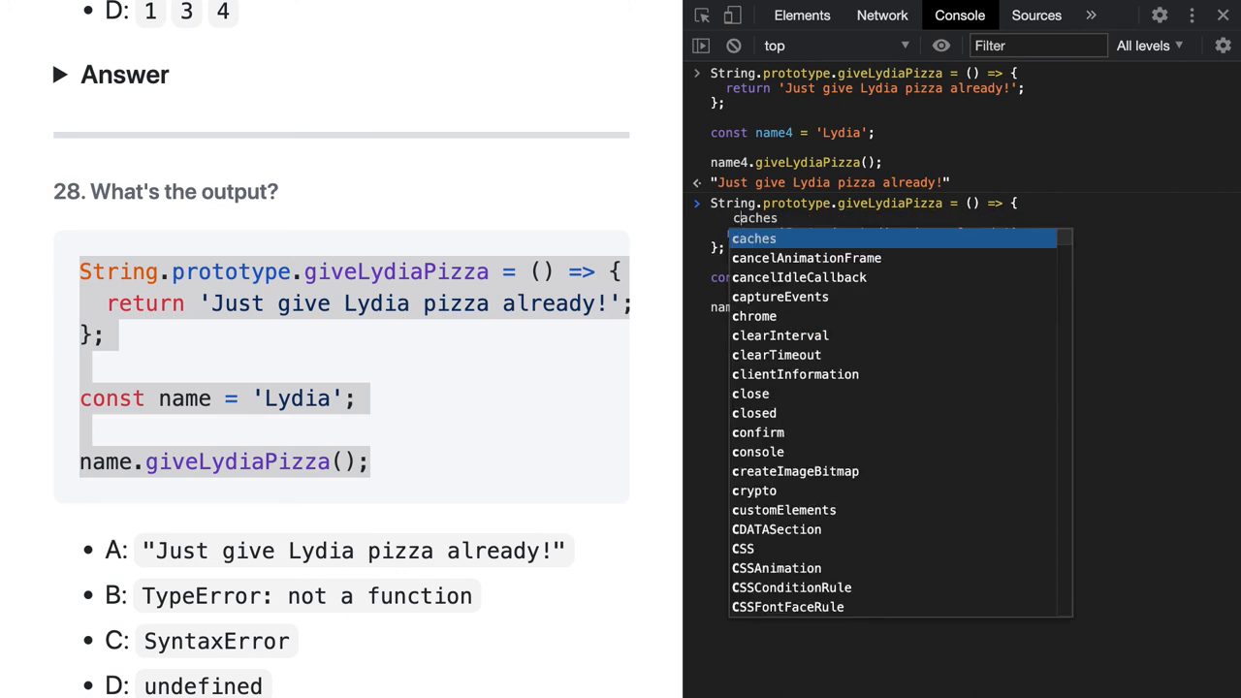
- Run the arrow-function snippet as name5 with console.log(this), logging Window, then recall it
text(console.log)
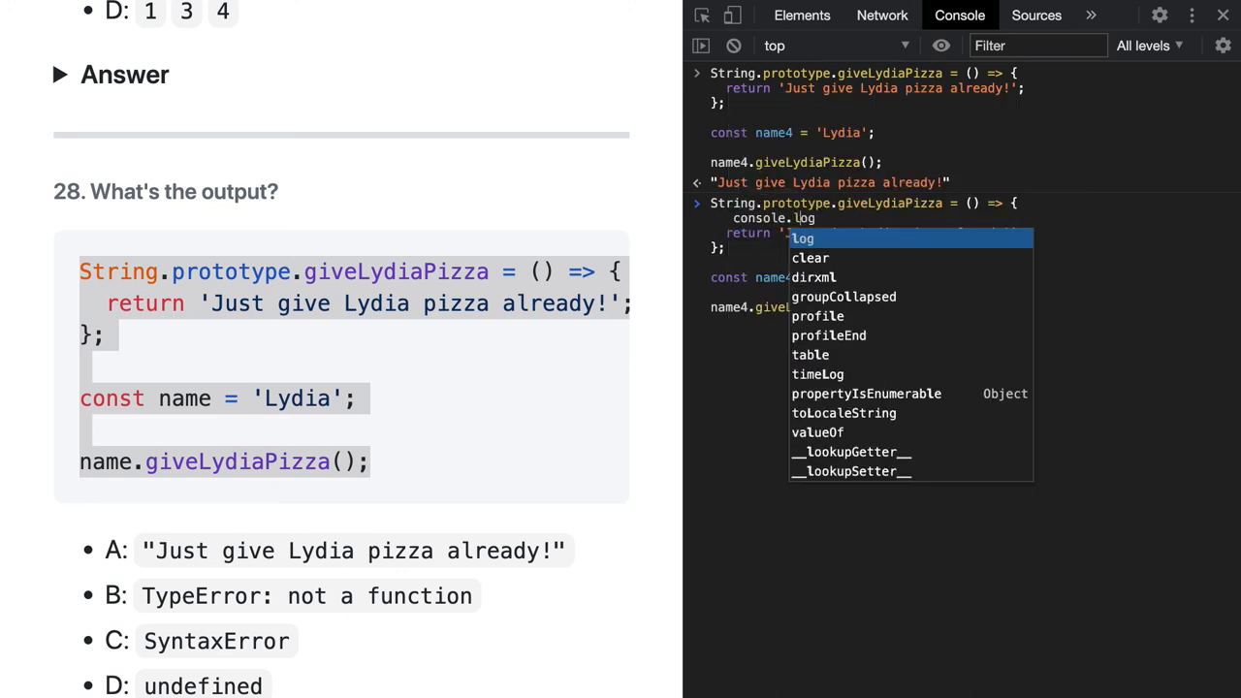
text((this);)
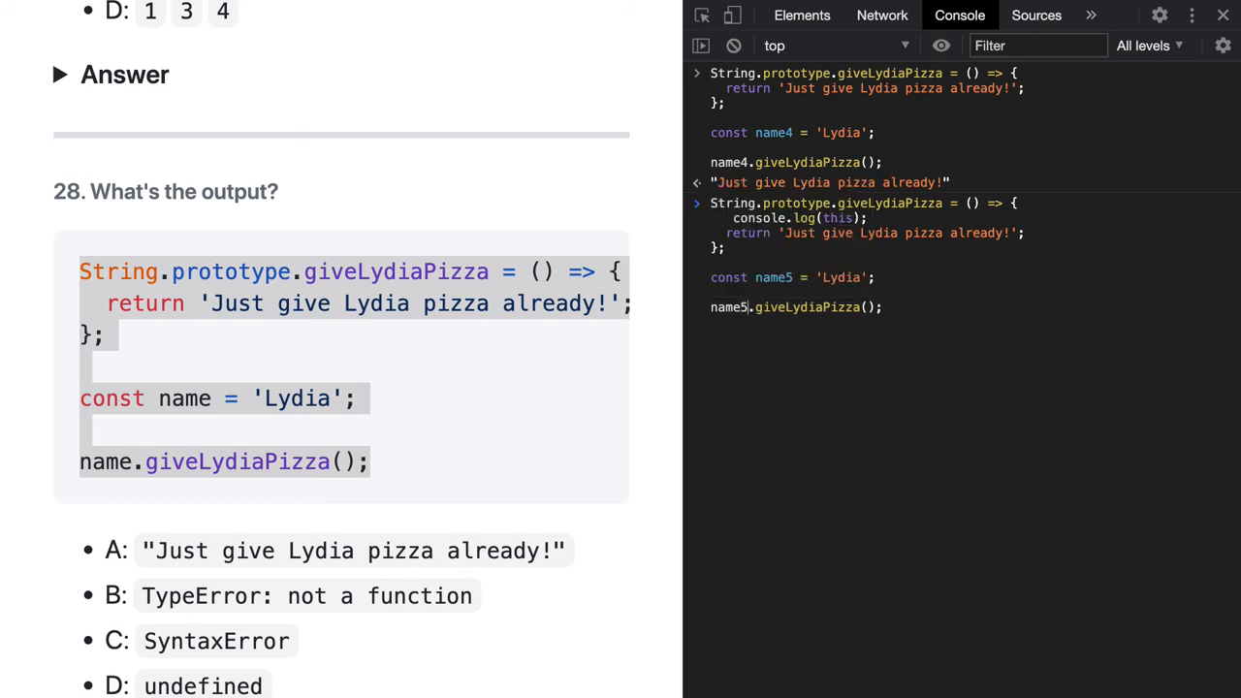
key(Enter)
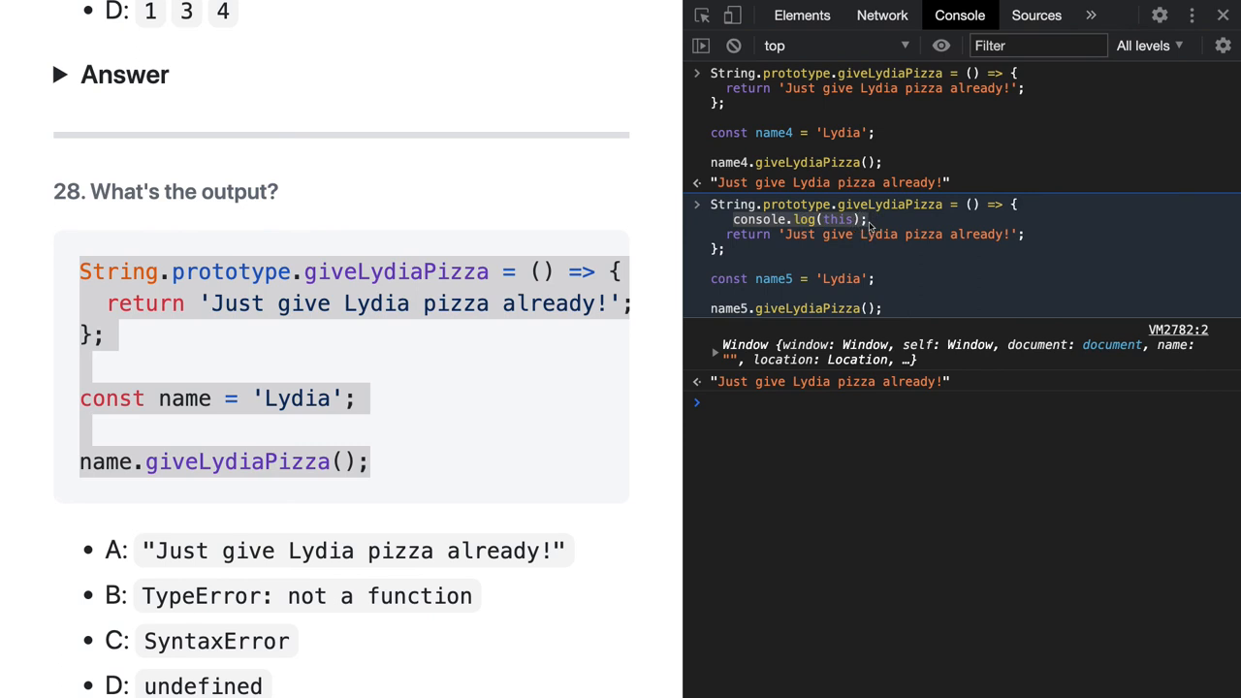
key(Enter)
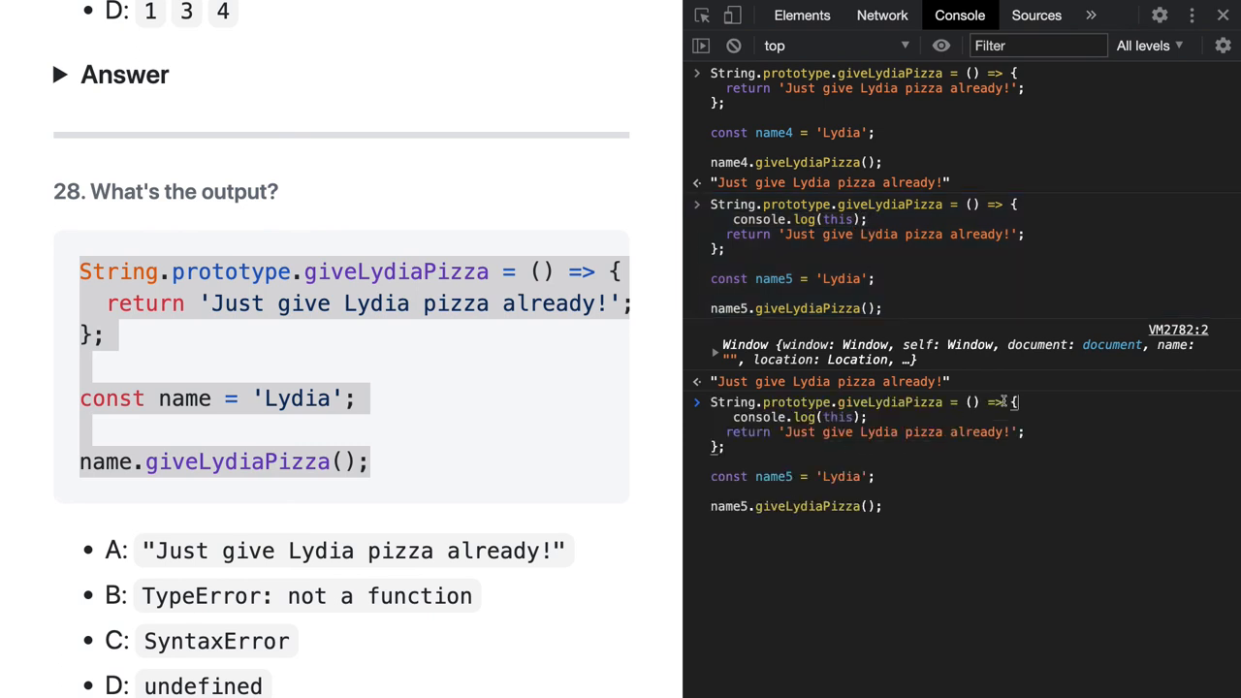
- Rerun as name6 with a regular function, expand the logged String {"Lydia"}, and close DevTools
text(function)
click(794, 476)
text(6)
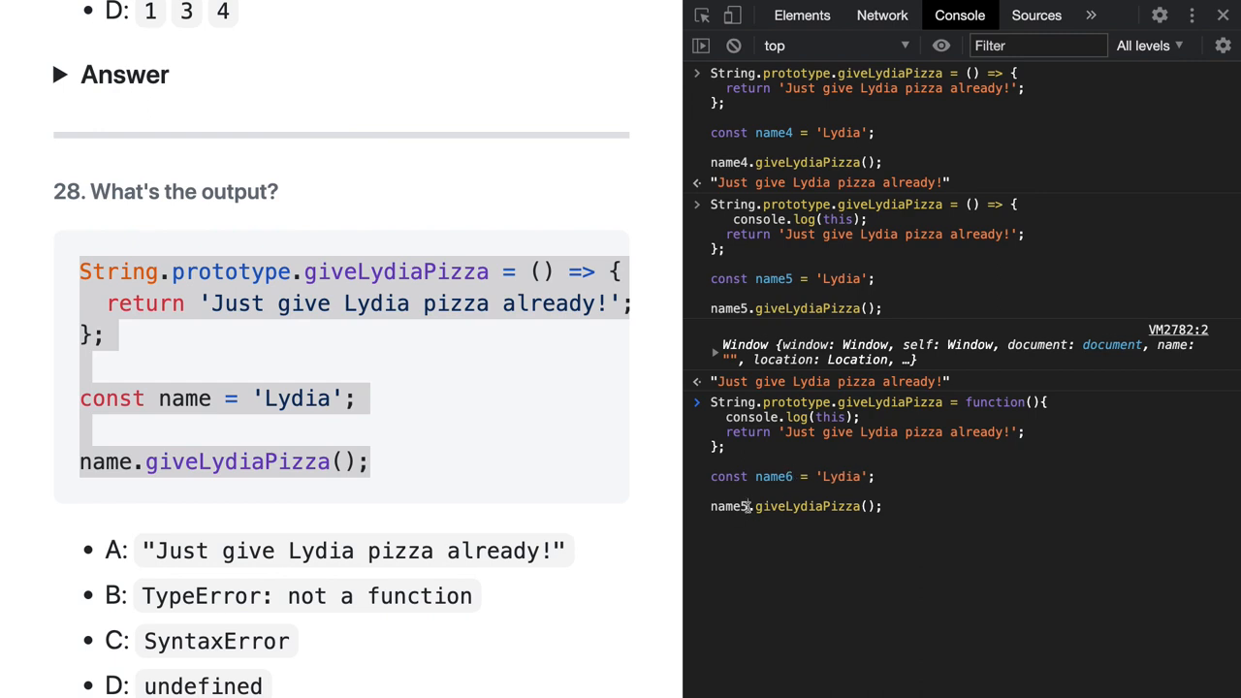
key(Enter)
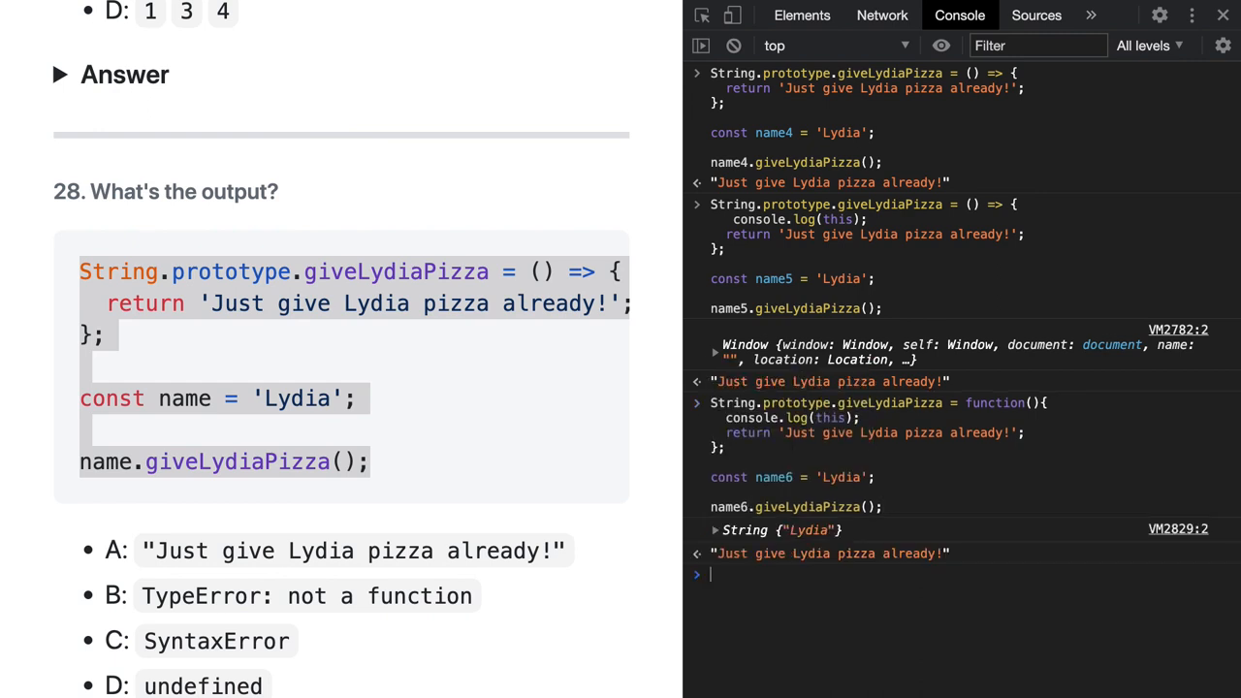
click(714, 530)
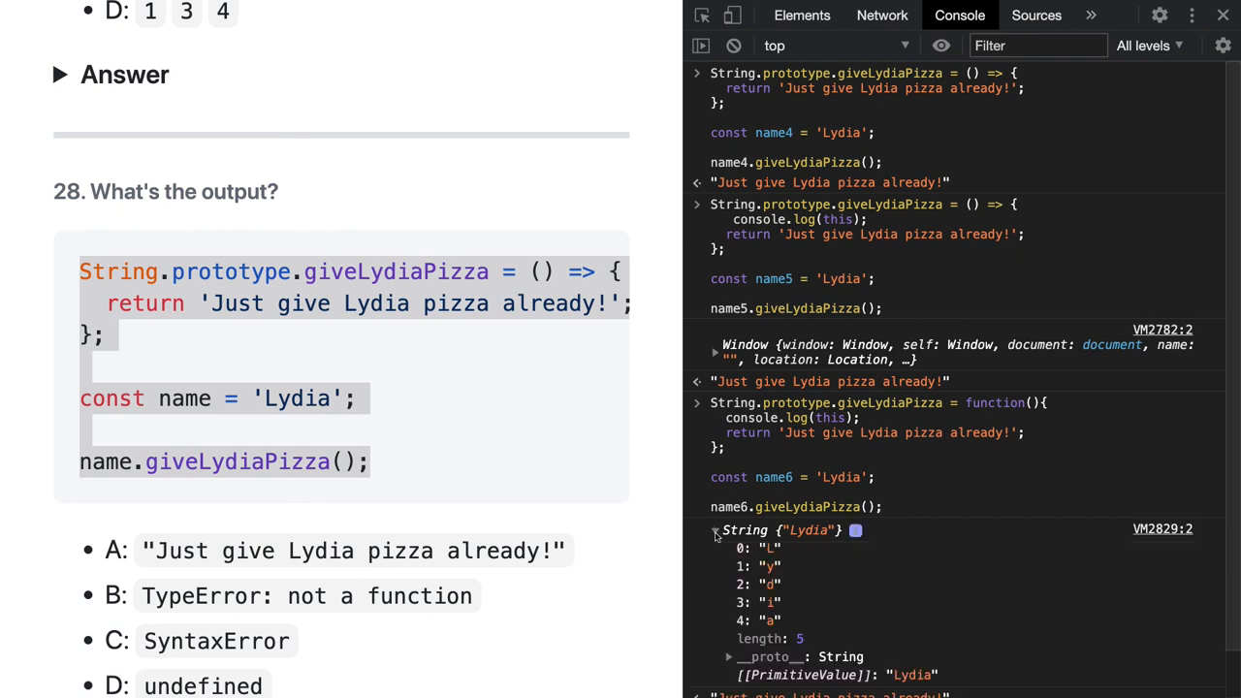
click(714, 531)
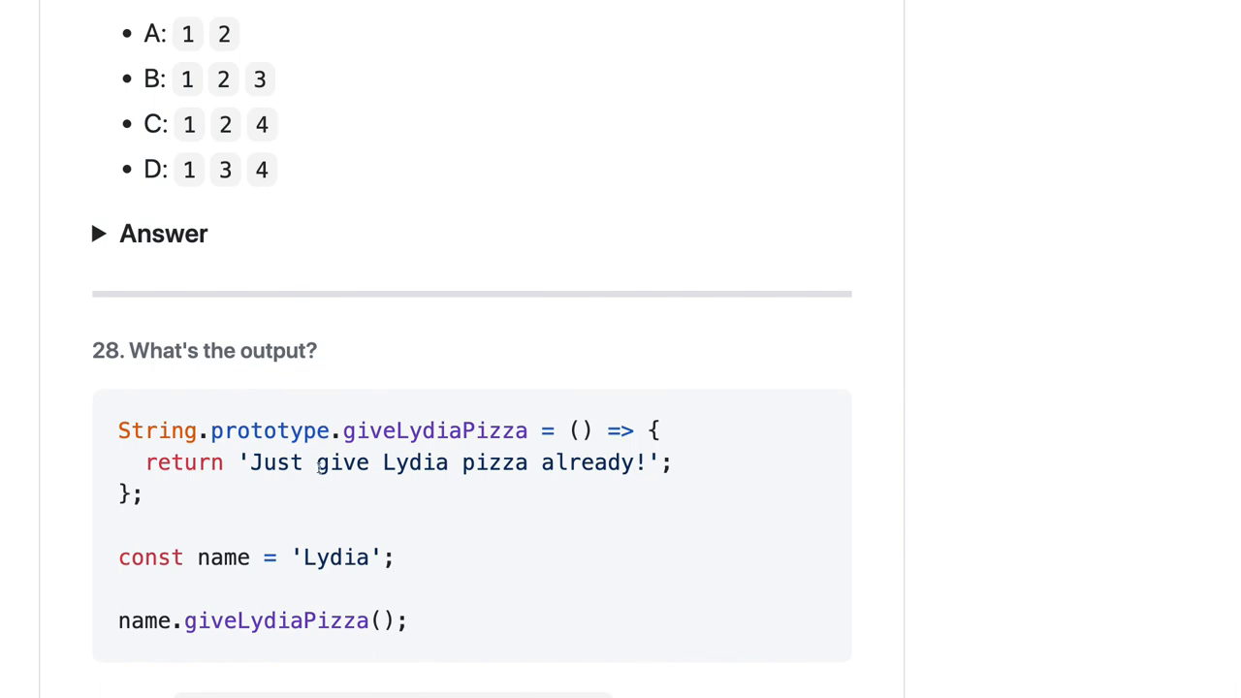
- Read question 29, marking b in a[b], and scroll through its options
scroll(down, 3)
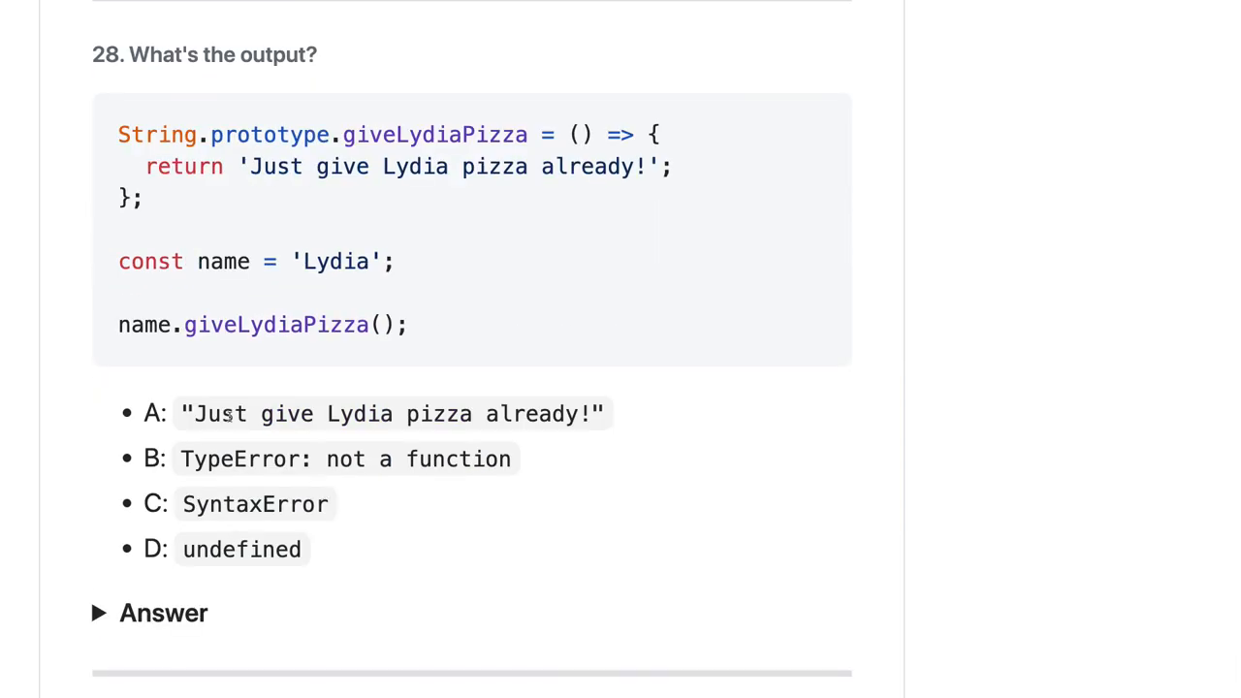
scroll(down, 3)
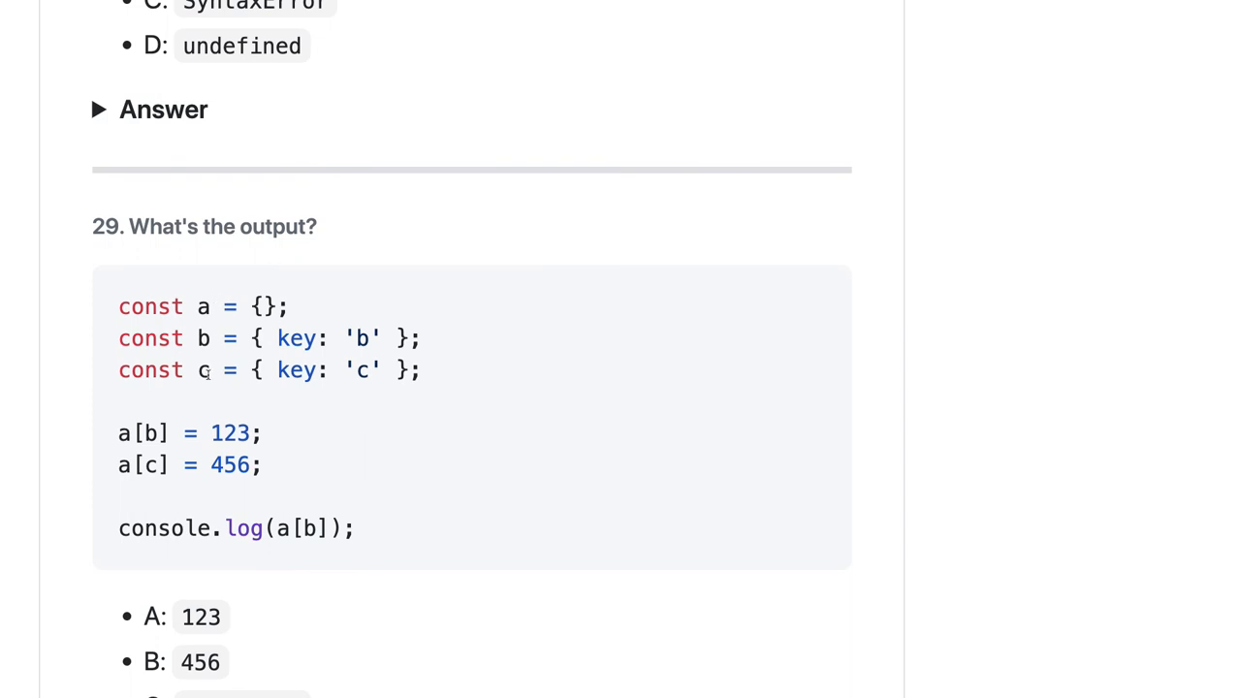
scroll(down, 3)
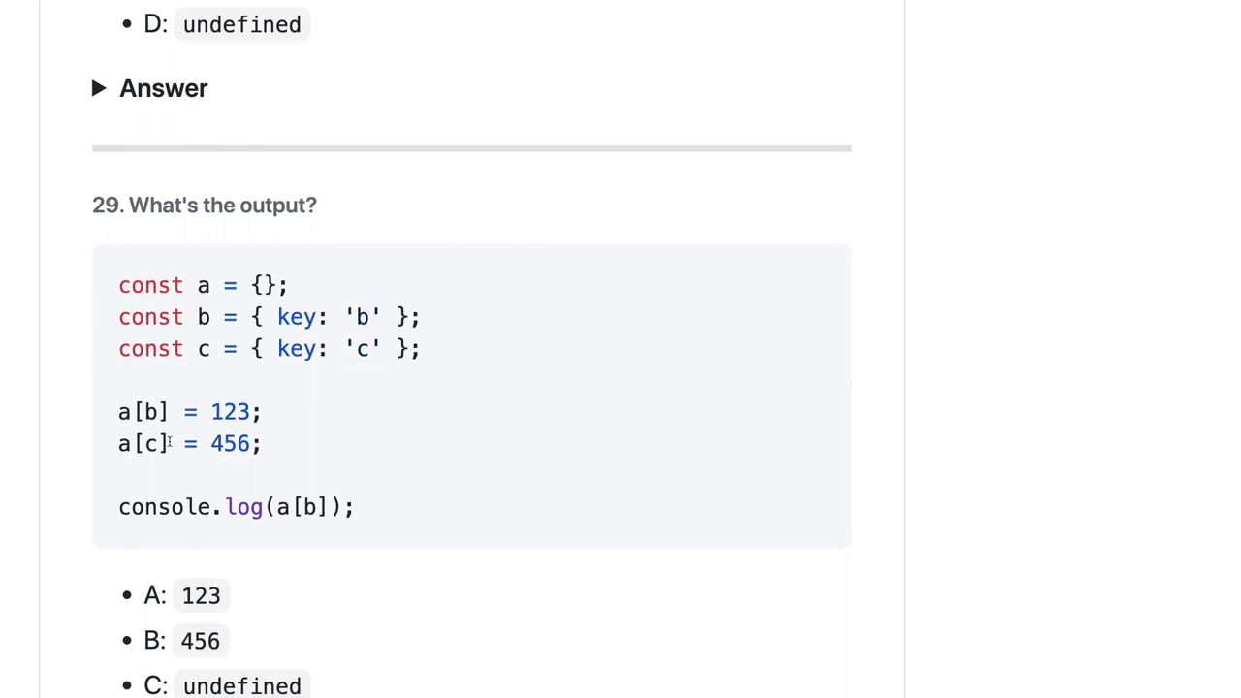
double_click(154, 411)
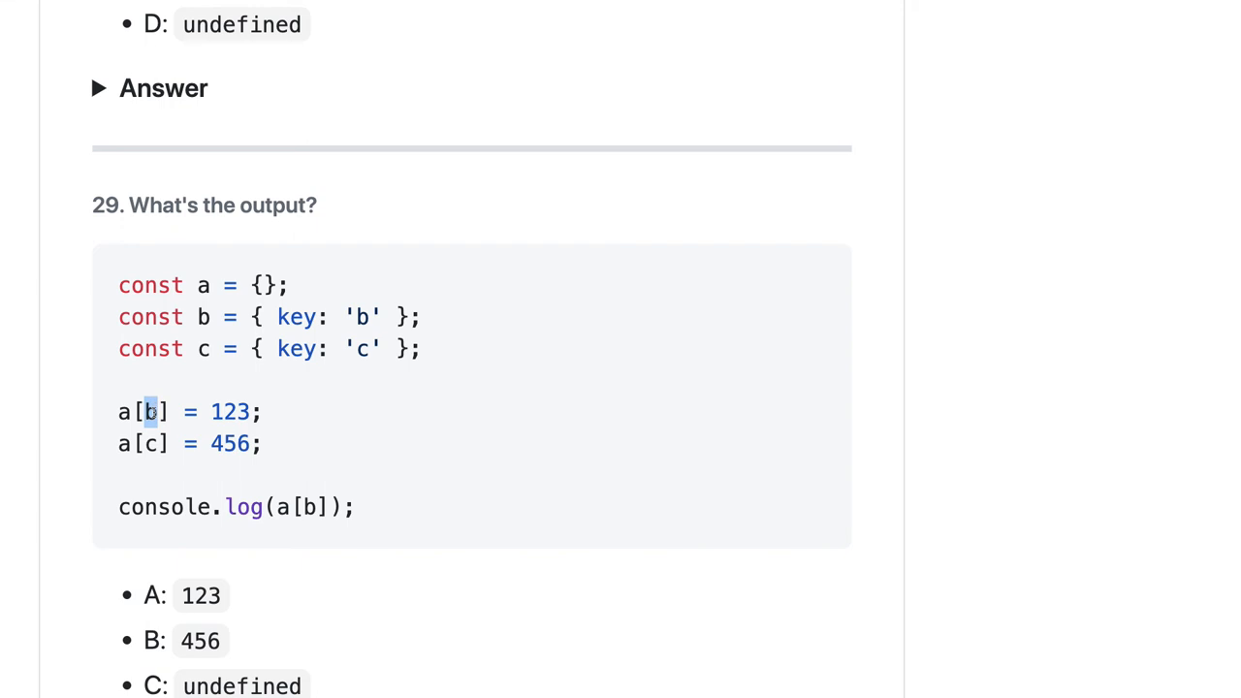
scroll(down, 3)
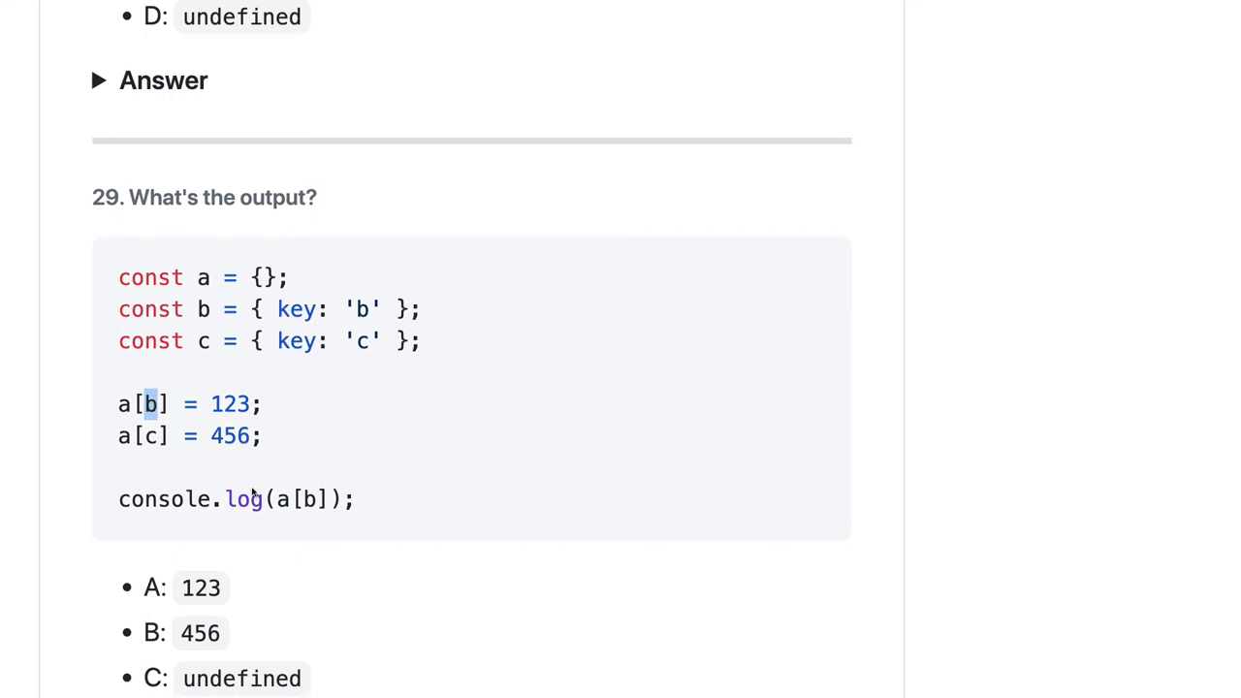
scroll(down, 3)
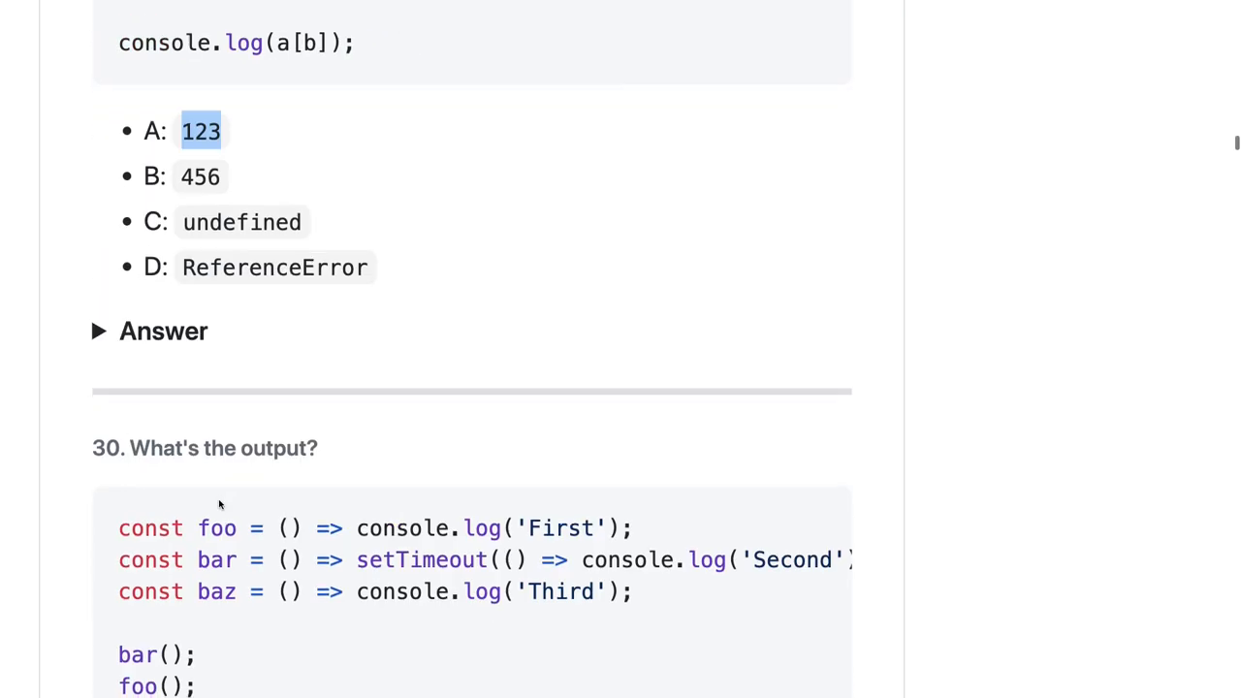
- Highlight bar's setTimeout call and the foo call in question 30, then show options A–D
scroll(down, 3)
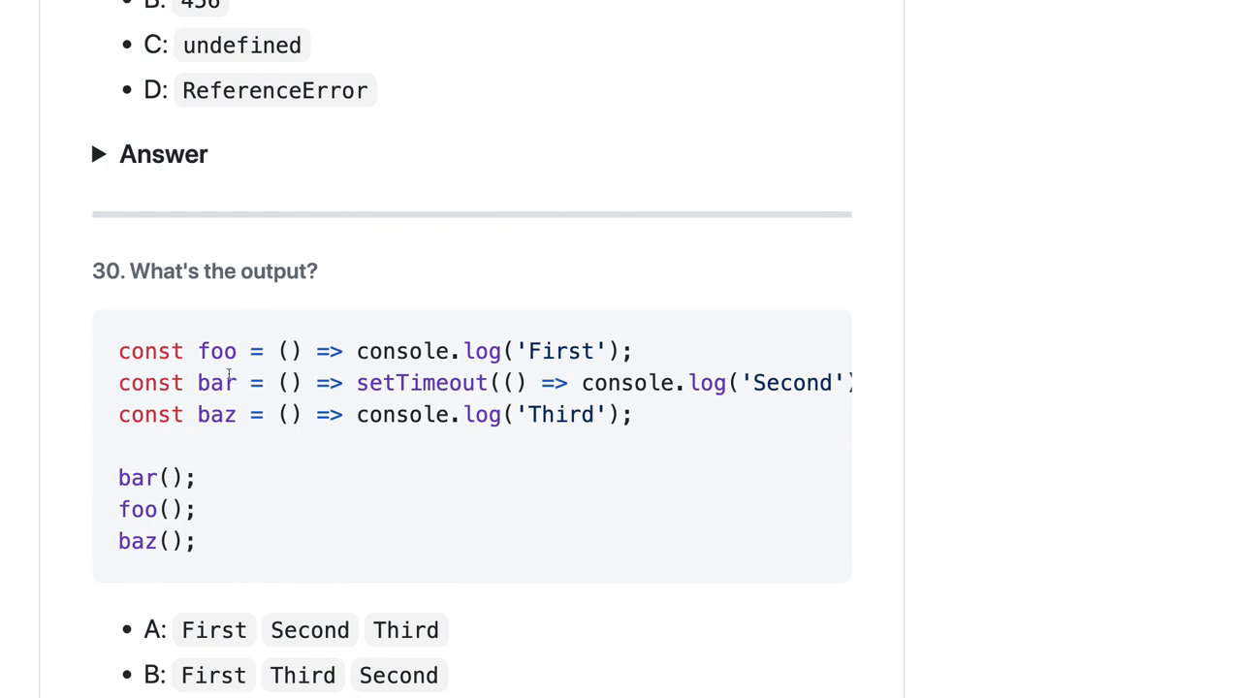
drag(198, 381, 528, 382)
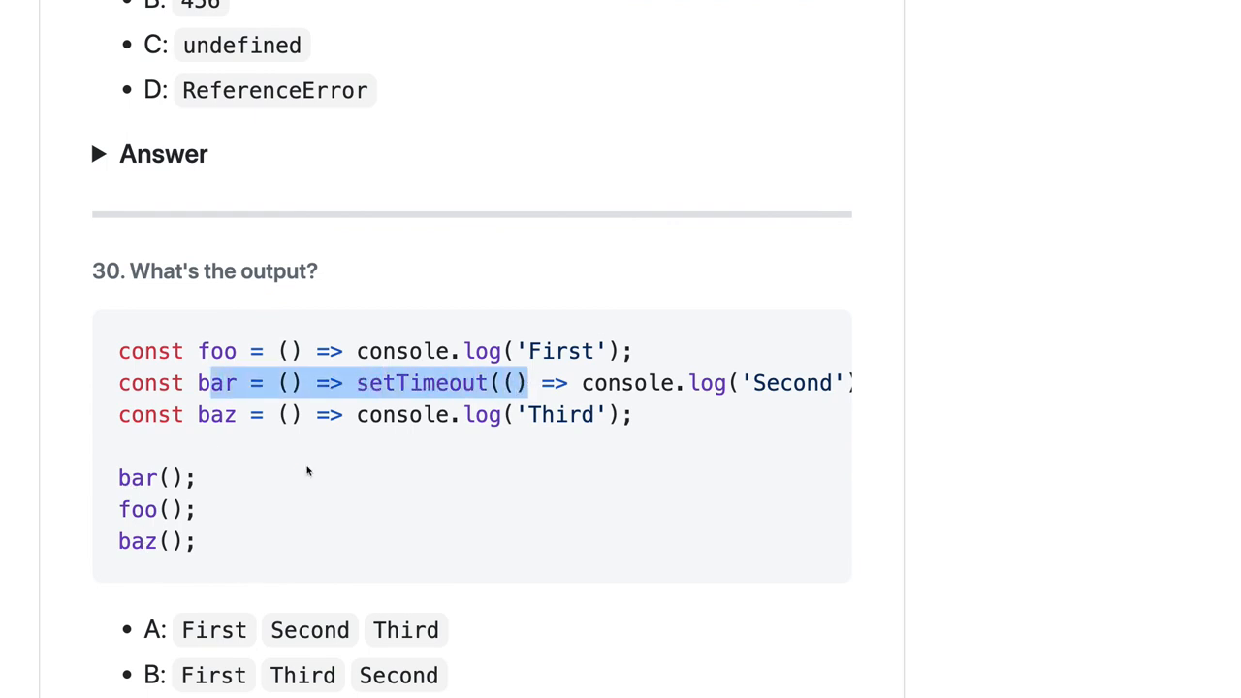
mouse_move(434, 401)
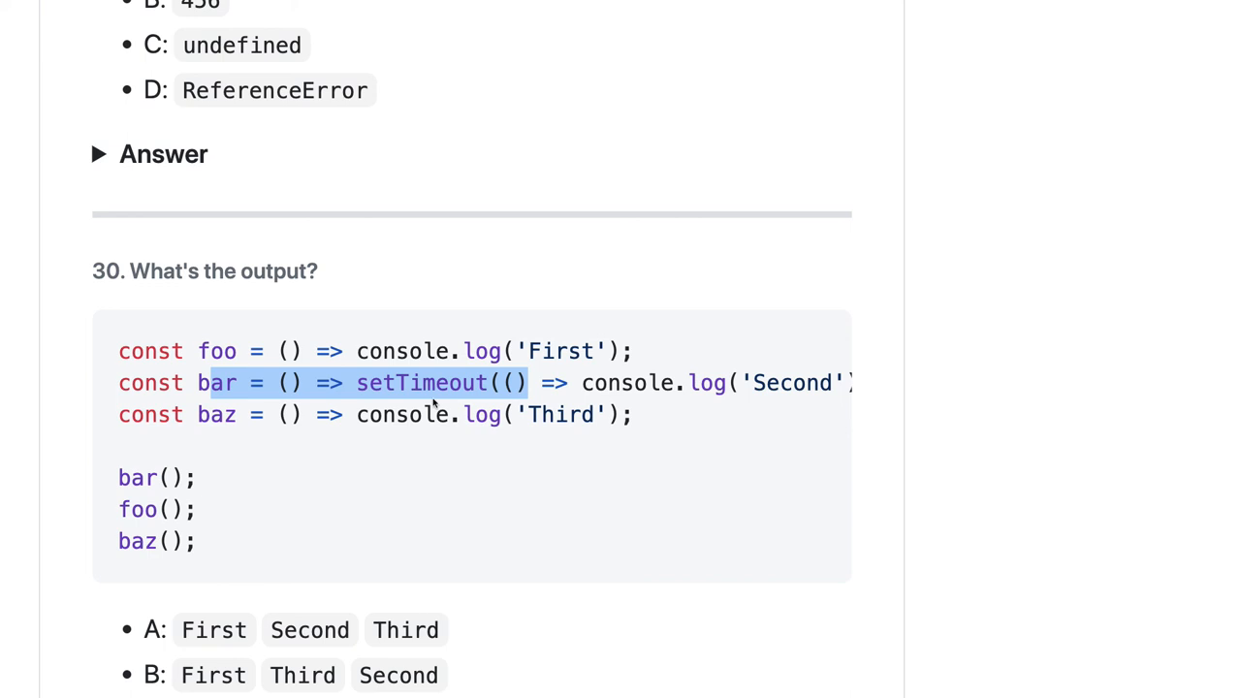
mouse_move(627, 385)
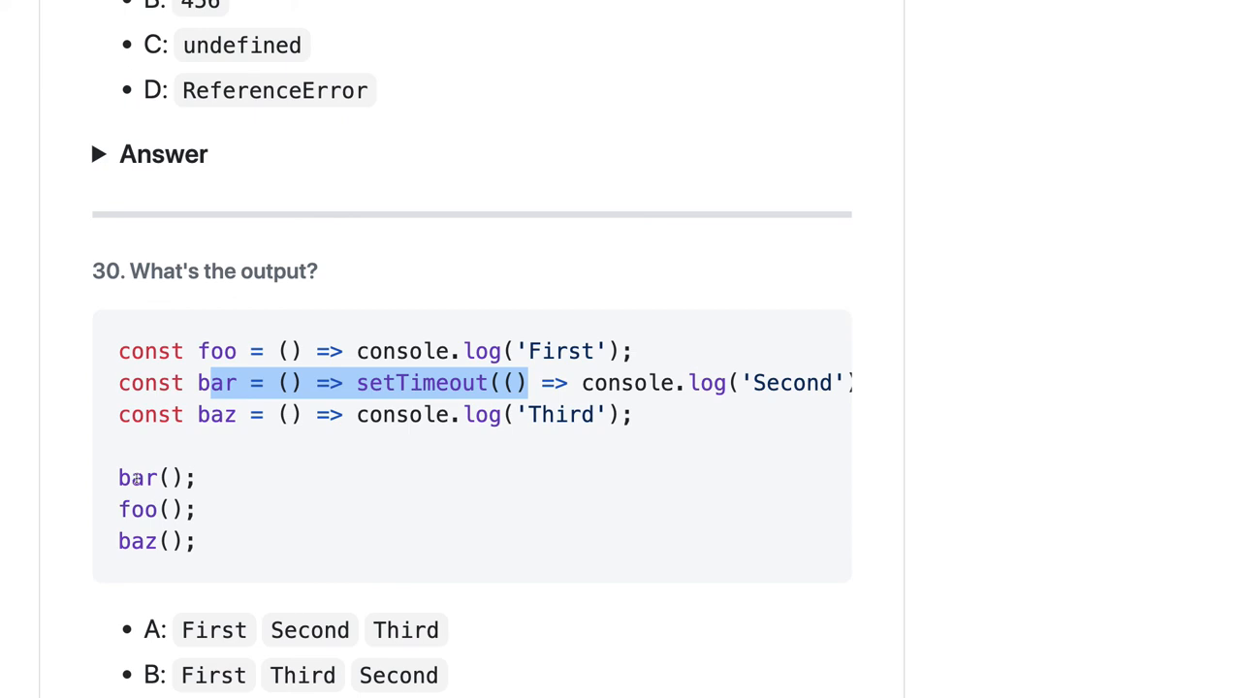
double_click(139, 478)
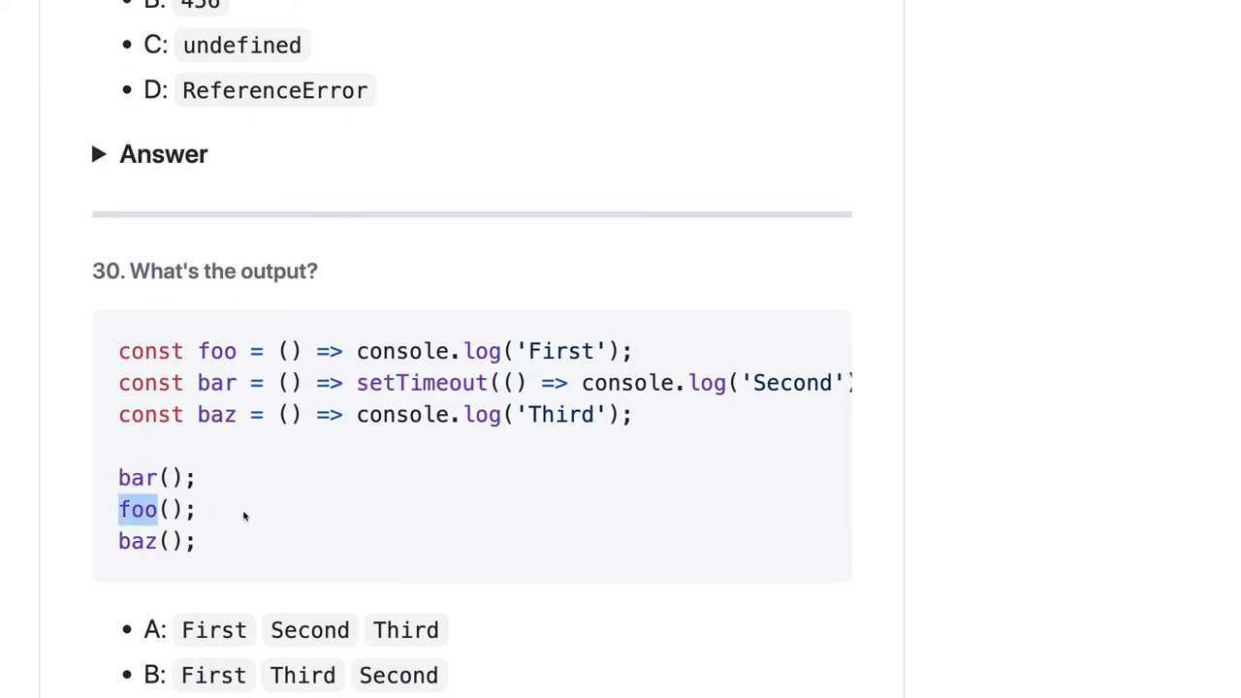
scroll(down, 3)
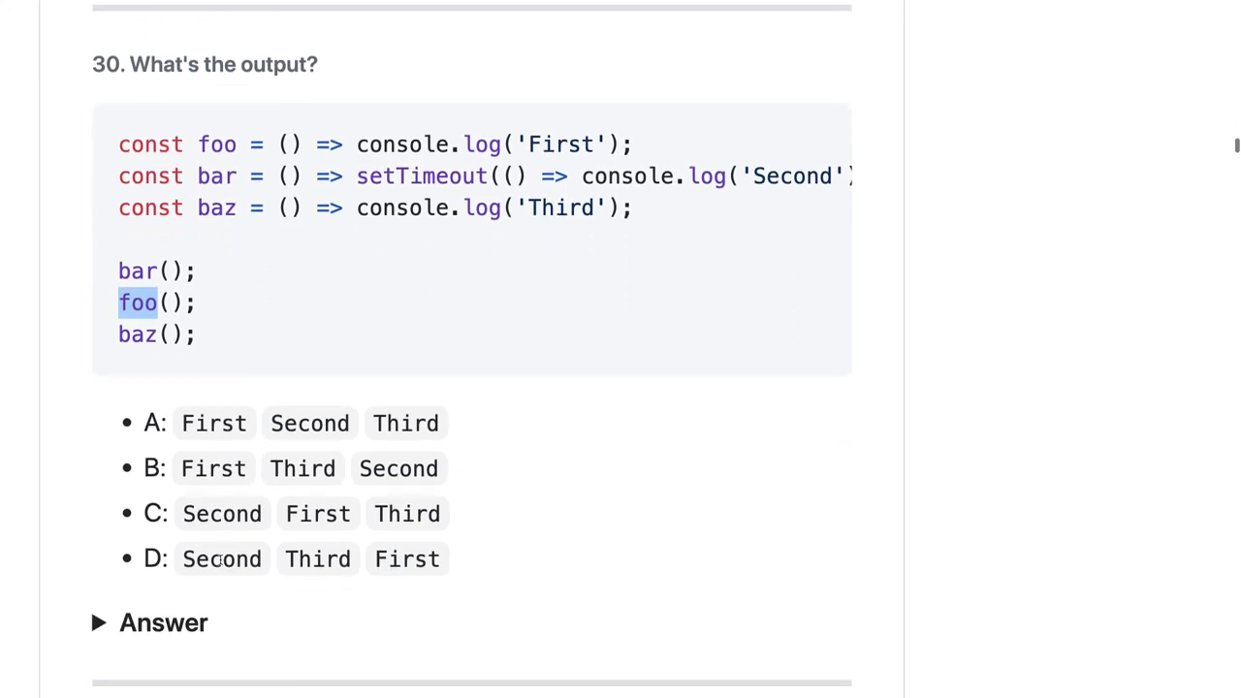